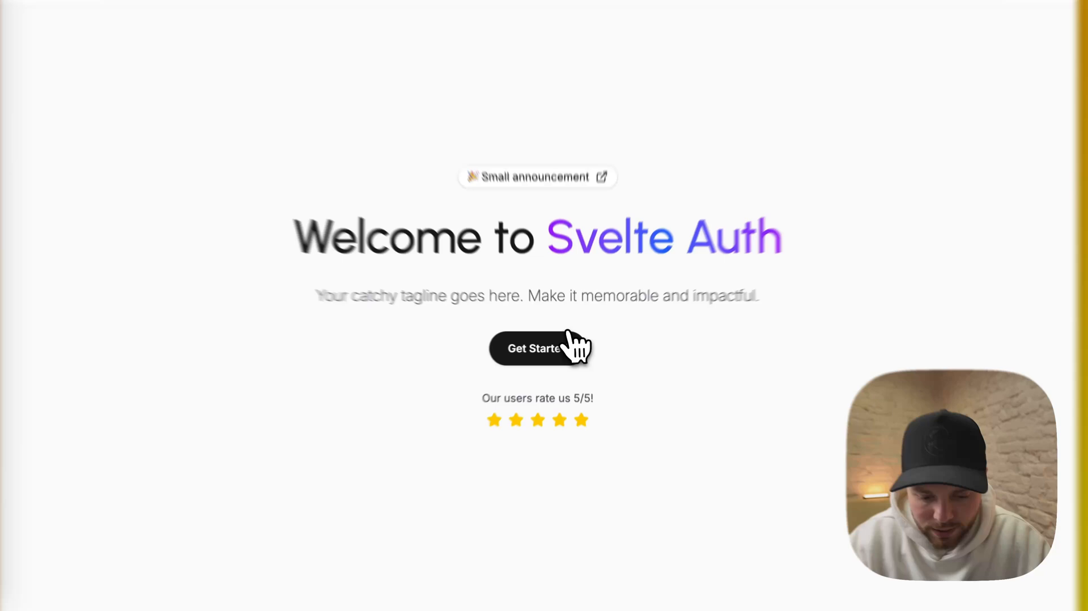
Go to the sign-in page, try an empty sign-in, then fill the Sign Up form with name, email and password
left_click(537, 348)
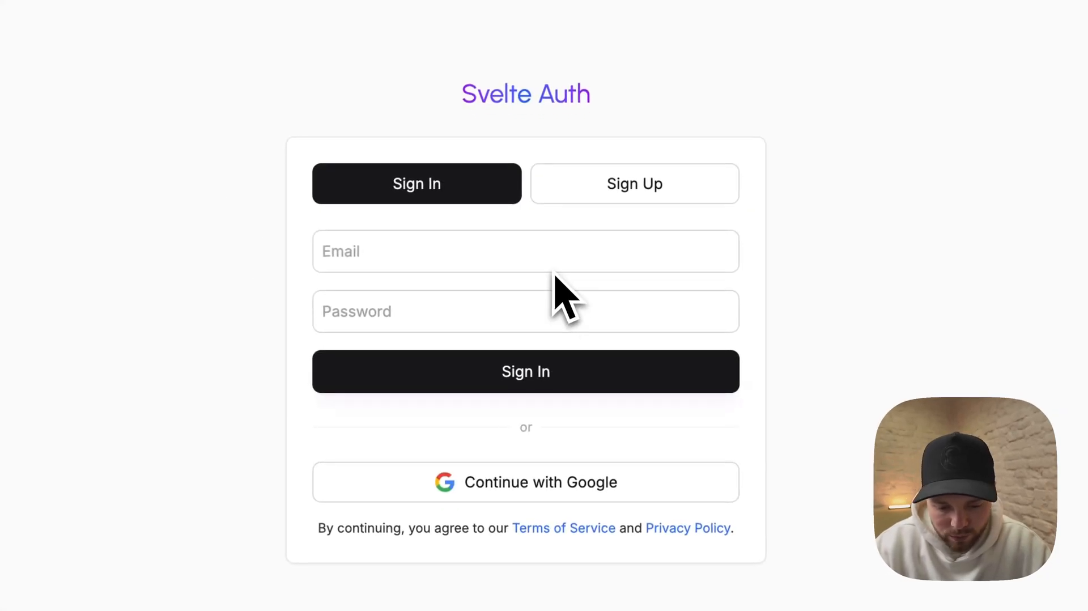
left_click(525, 371)
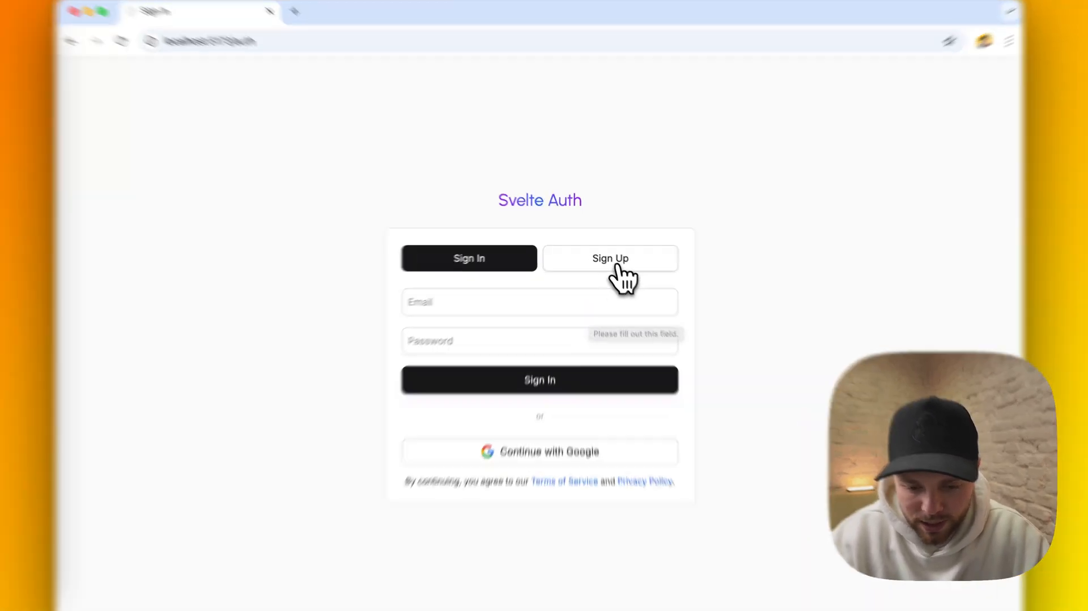
left_click(610, 258)
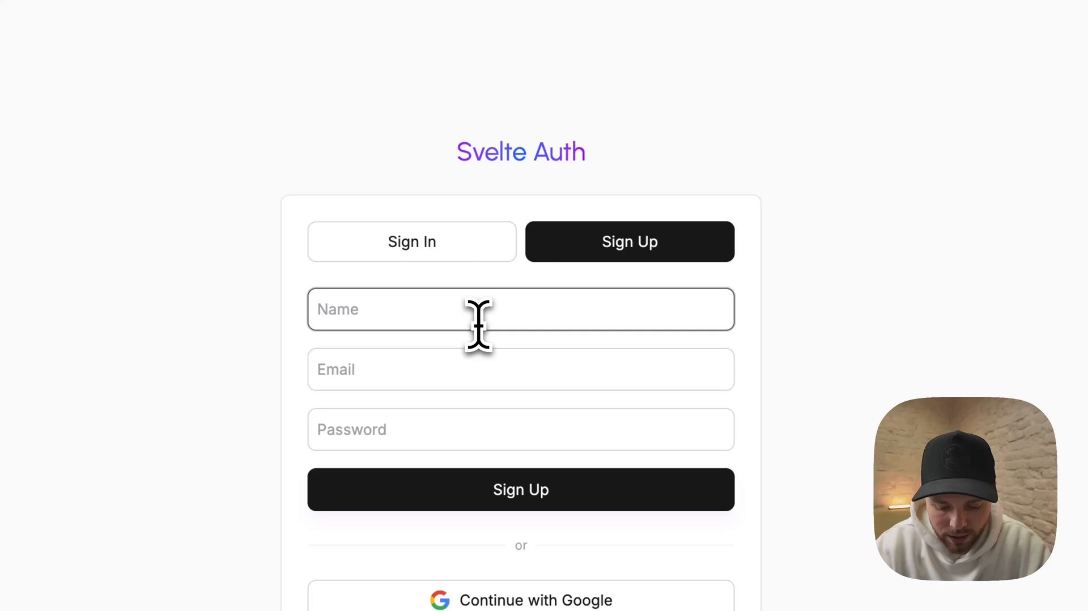
type("EL")
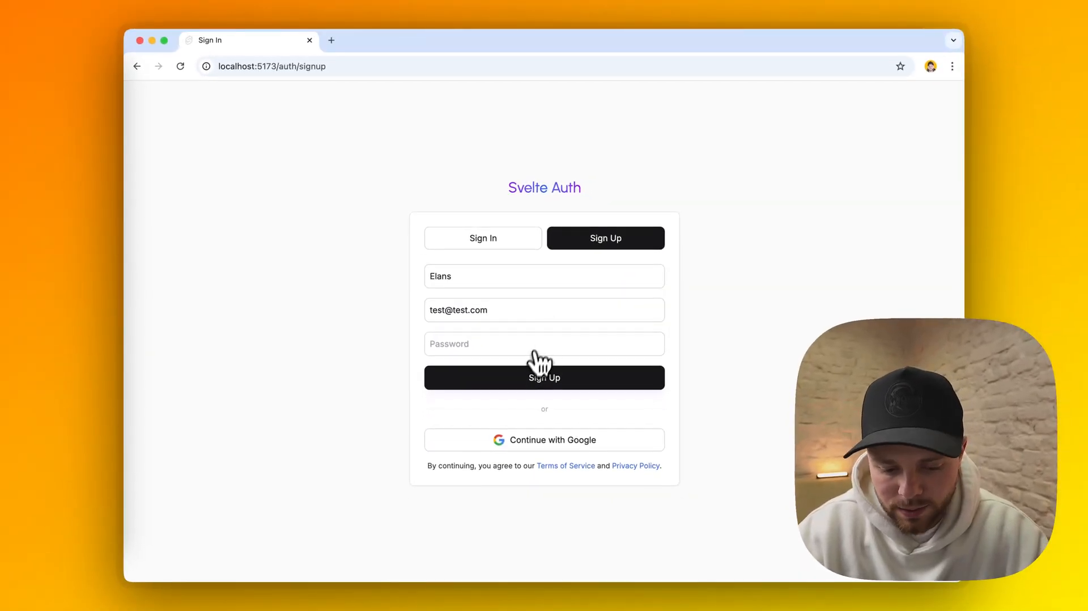
Submit the sign-up with a longer password and dismiss the password breach warning to reach the dashboard
left_click(544, 377)
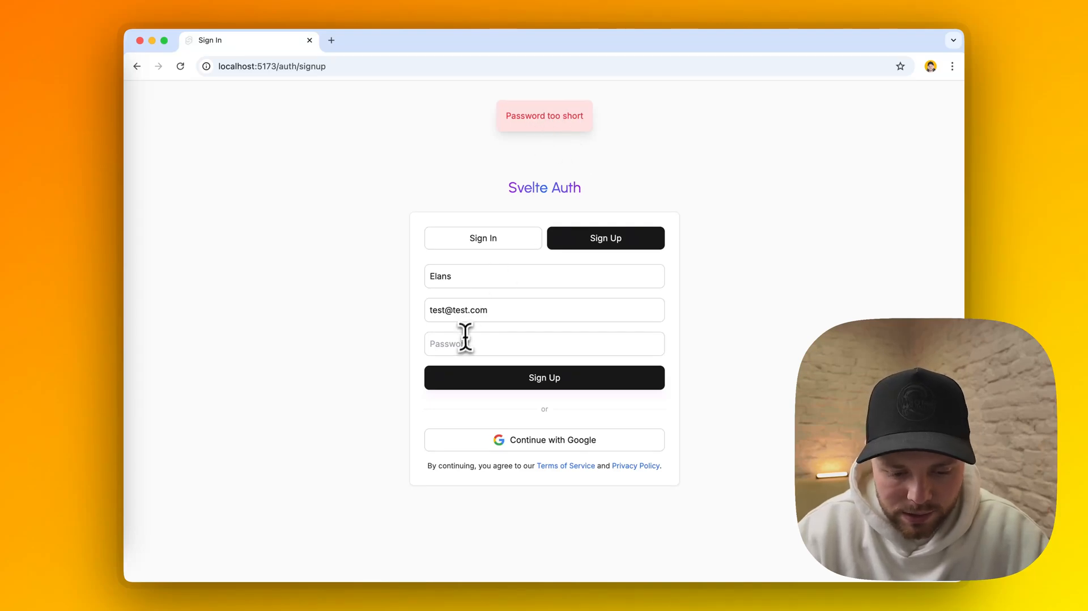
left_click(544, 377)
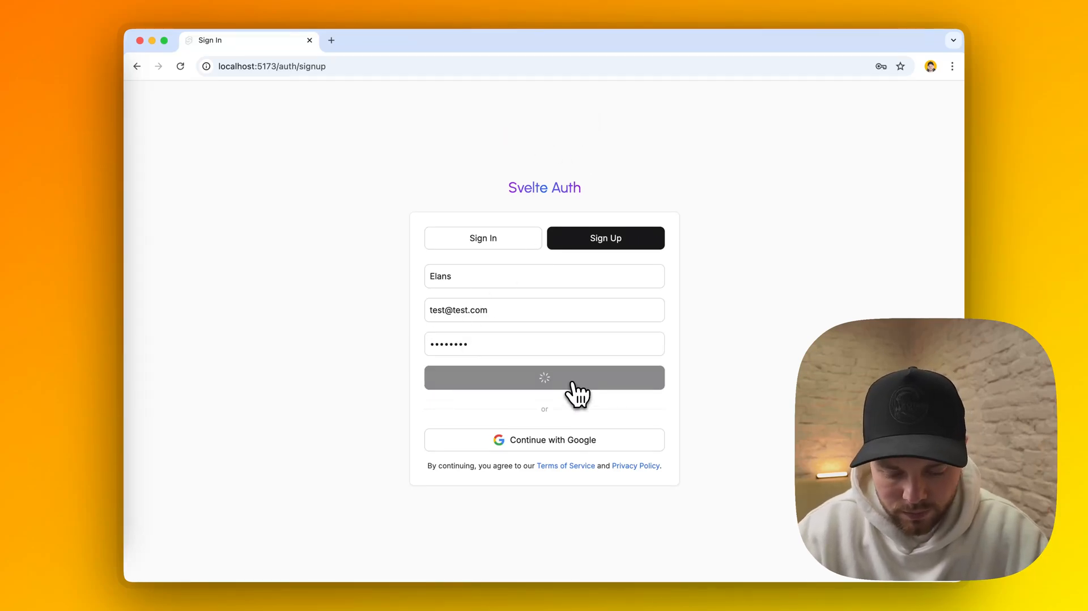
left_click(544, 377)
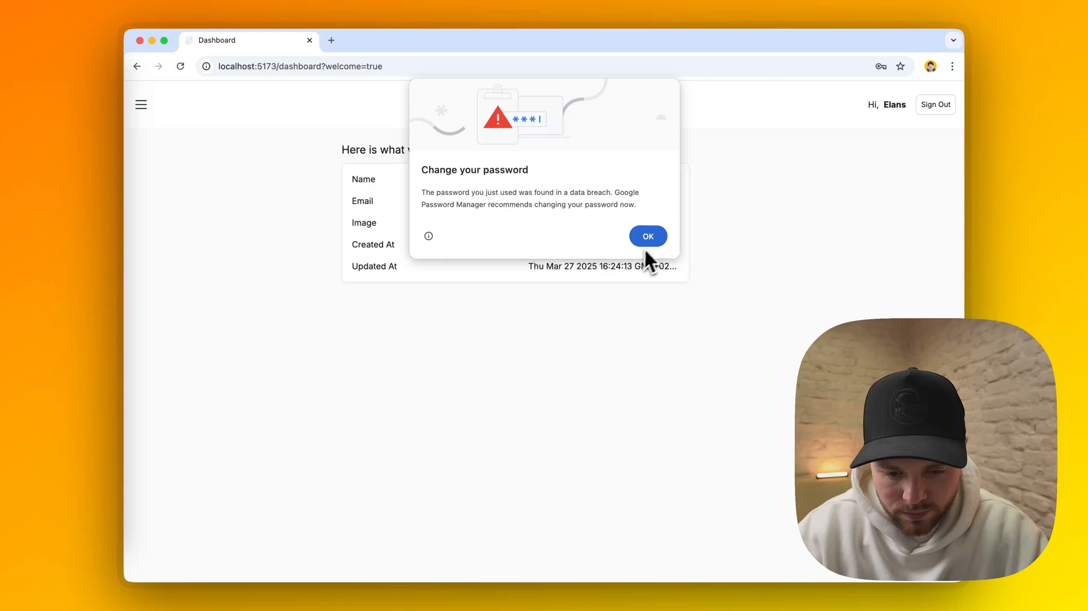
left_click(647, 236)
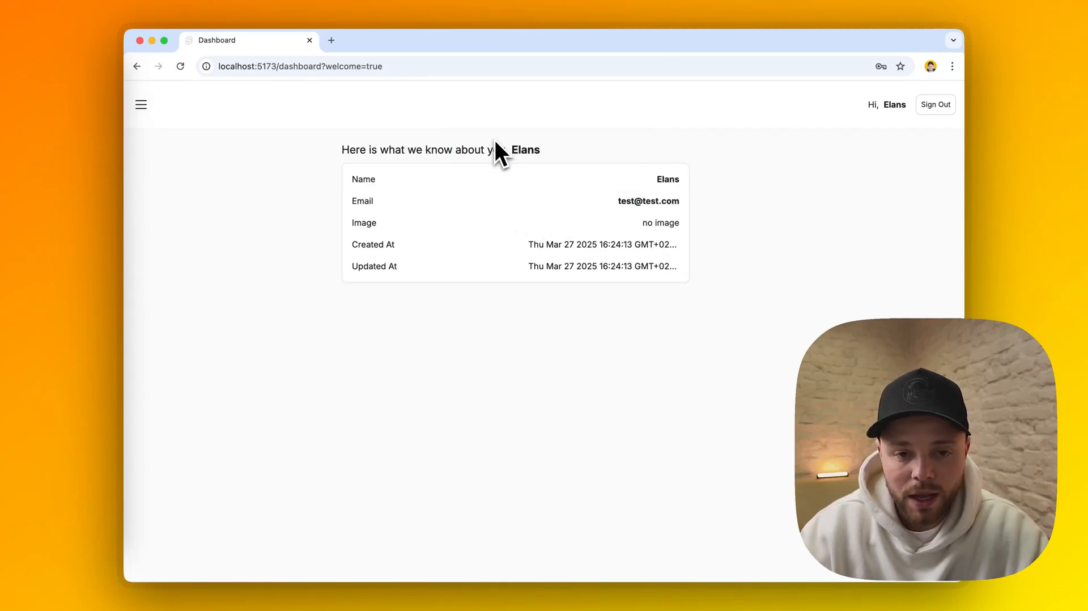
mouse_move(487, 186)
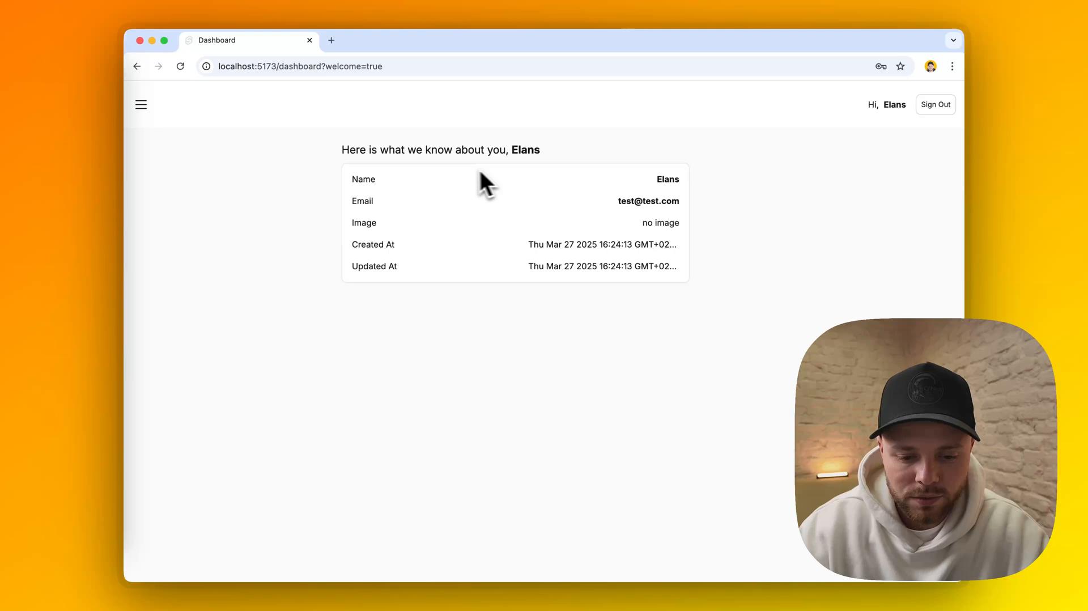
mouse_move(463, 150)
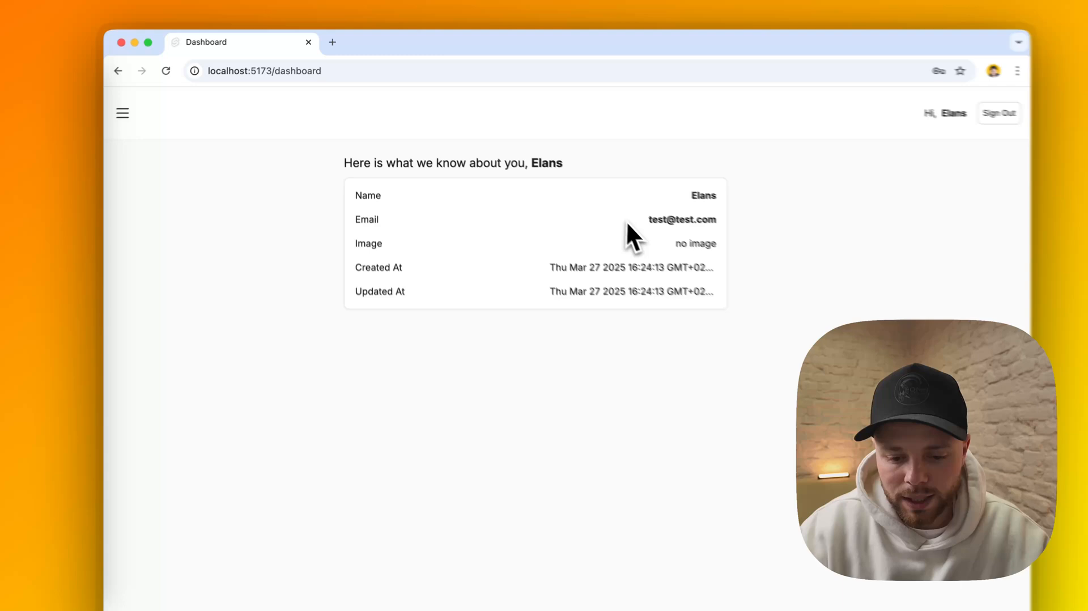
Sign out of the test account and sign in with a Google account via Continue with Google
left_click(998, 112)
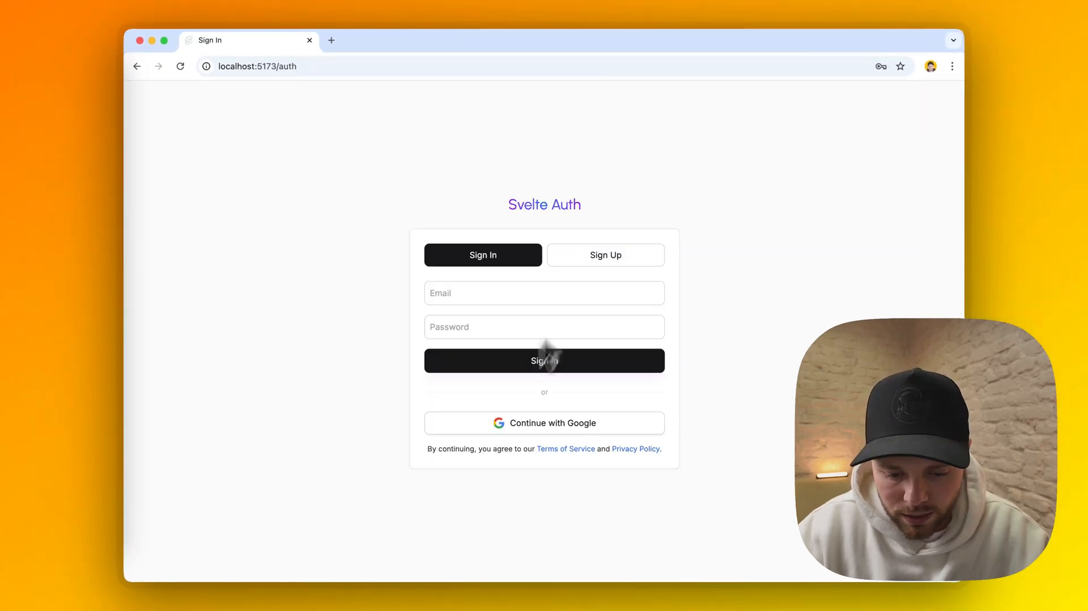
left_click(544, 361)
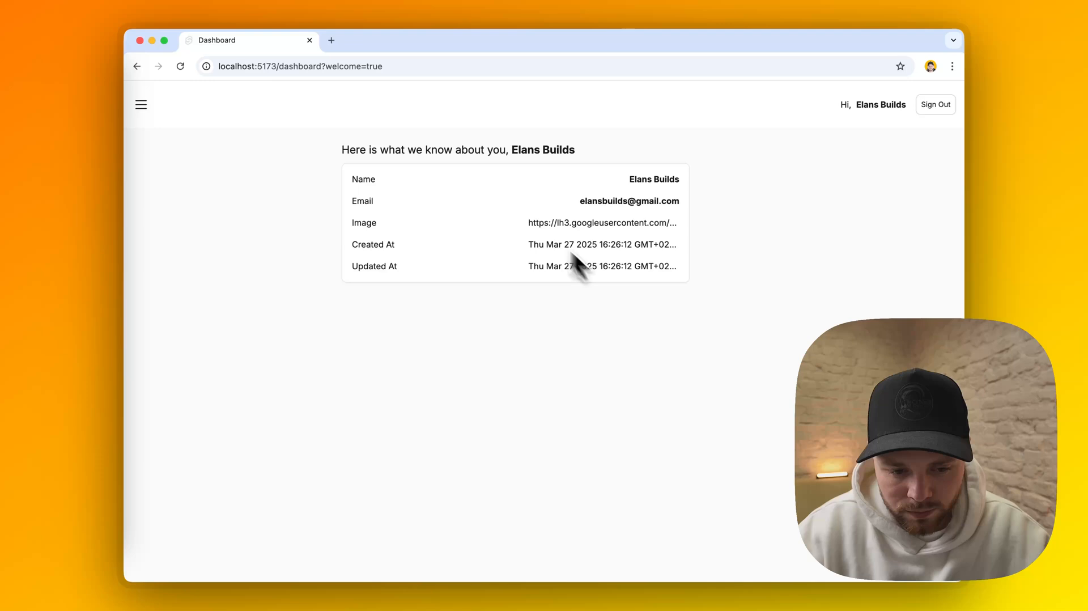
mouse_move(313, 128)
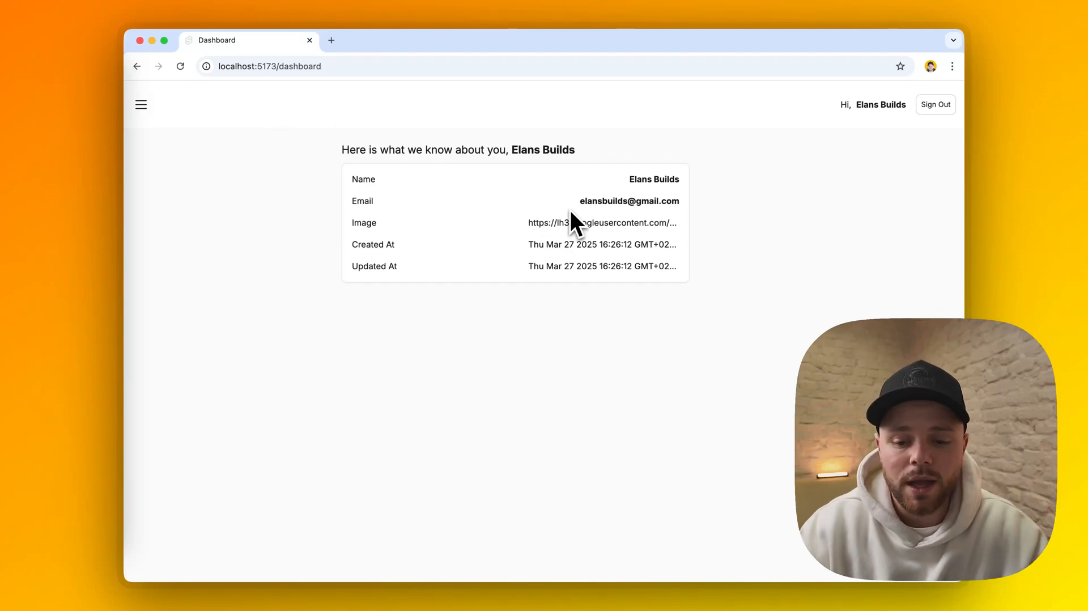
mouse_move(543, 152)
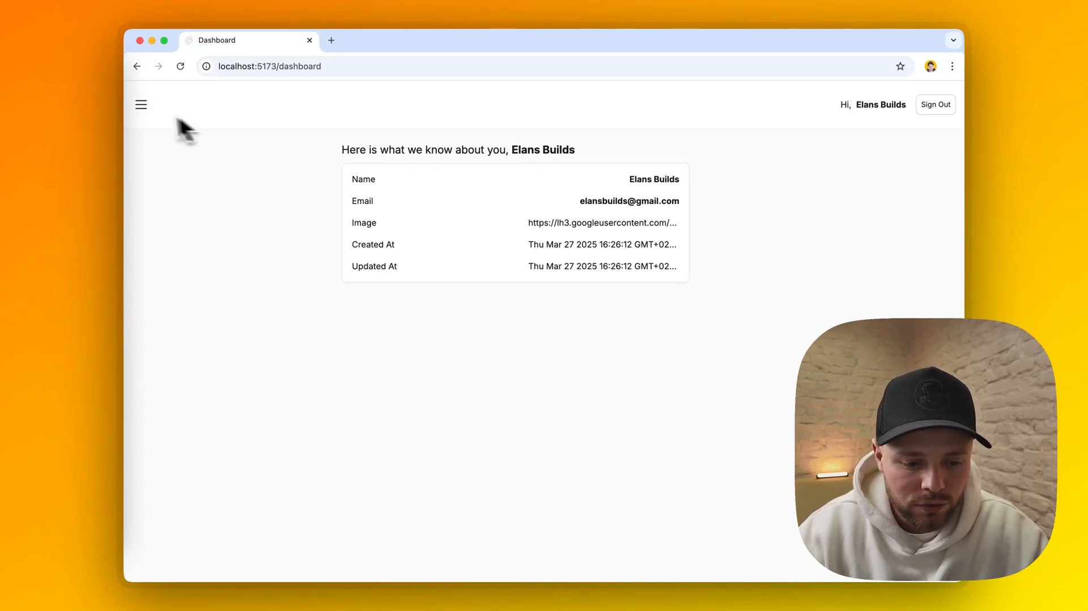
Navigate via the sidebar to the Documents page and fetch the test document
left_click(140, 104)
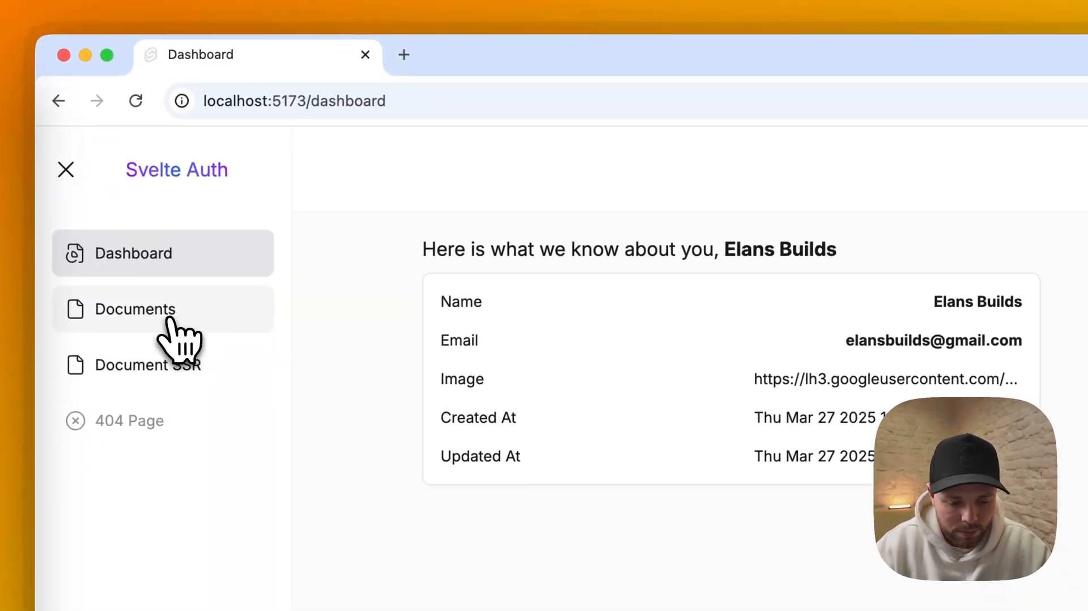
left_click(134, 310)
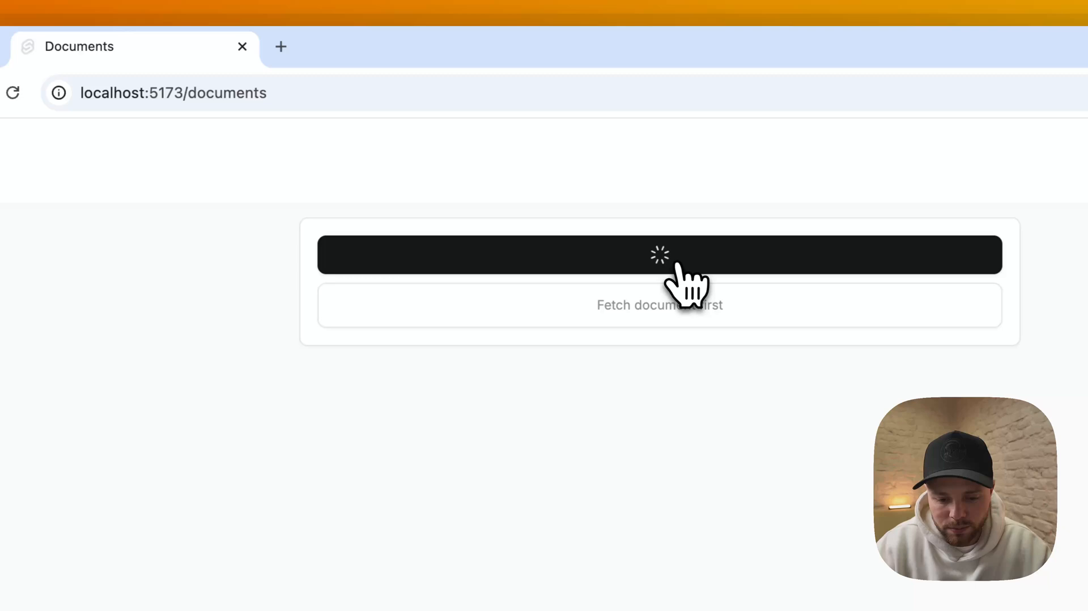
left_click(660, 254)
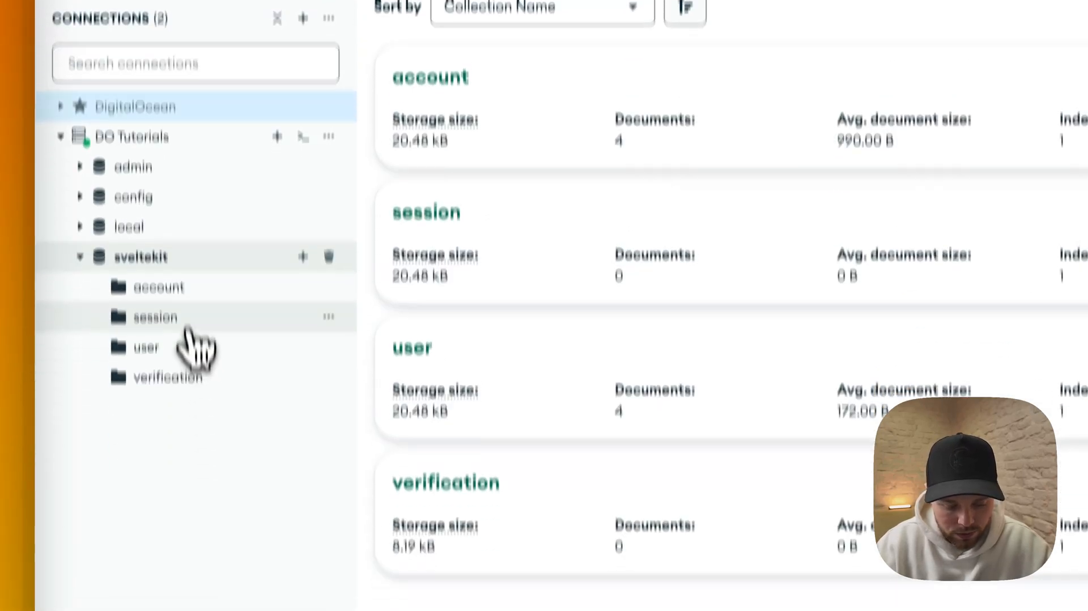
View the session collection of the sveltekit database in MongoDB Compass
left_click(155, 318)
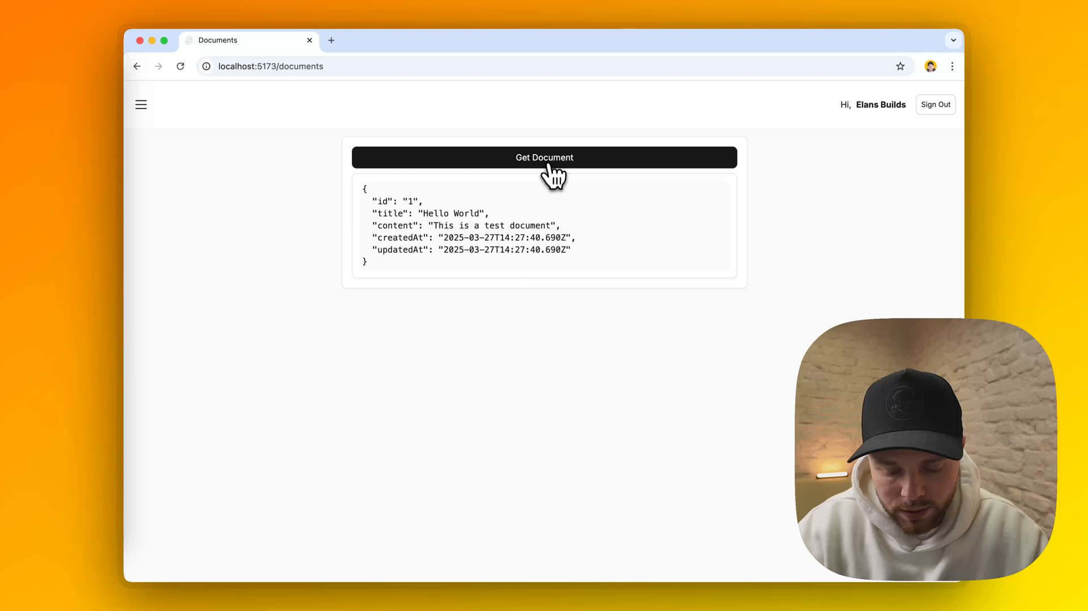
Request the document again so the missing session redirects the app to /auth
left_click(544, 156)
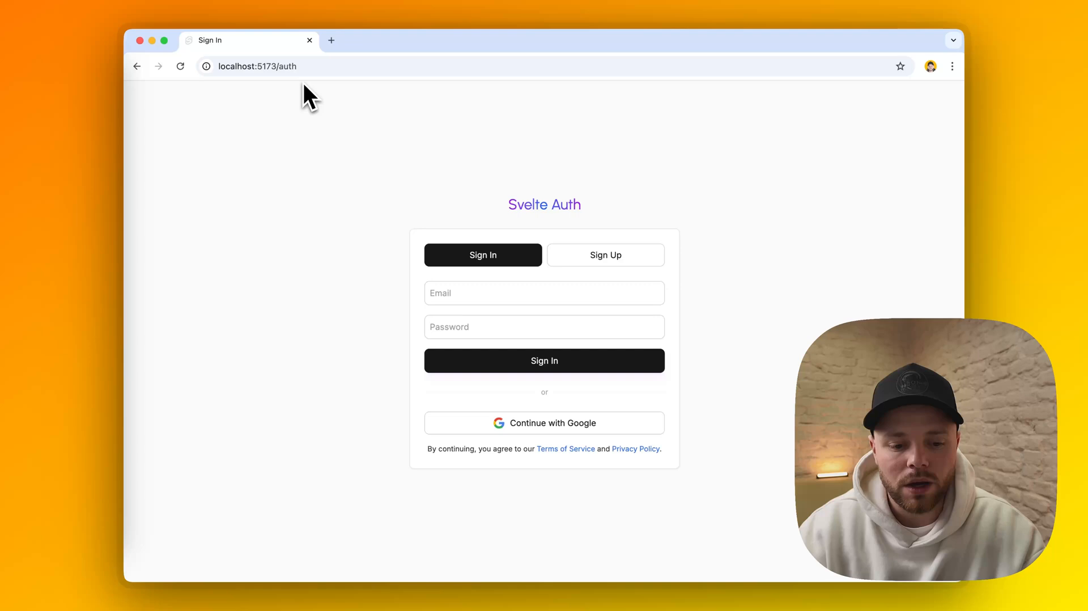
mouse_move(367, 135)
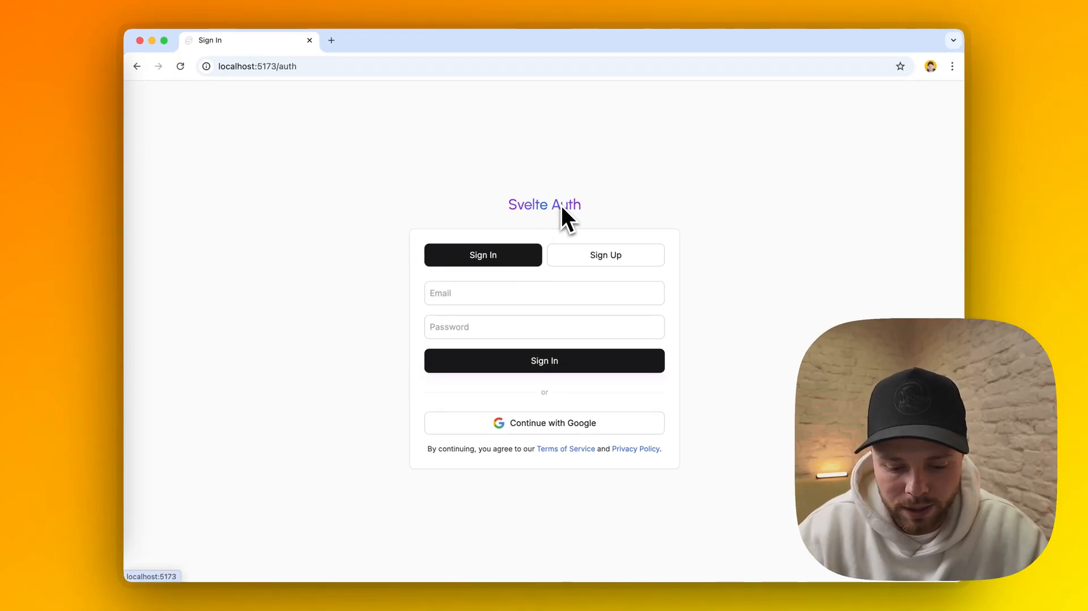
mouse_move(559, 235)
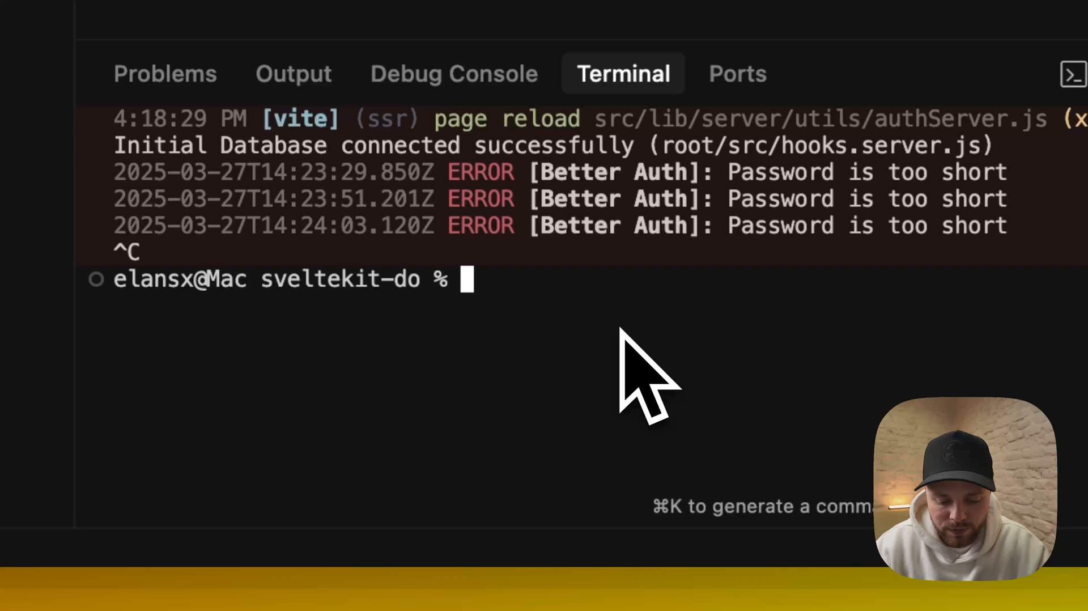
Run npm install better-auth in the terminal after stopping the dev server
type("npm install bette")
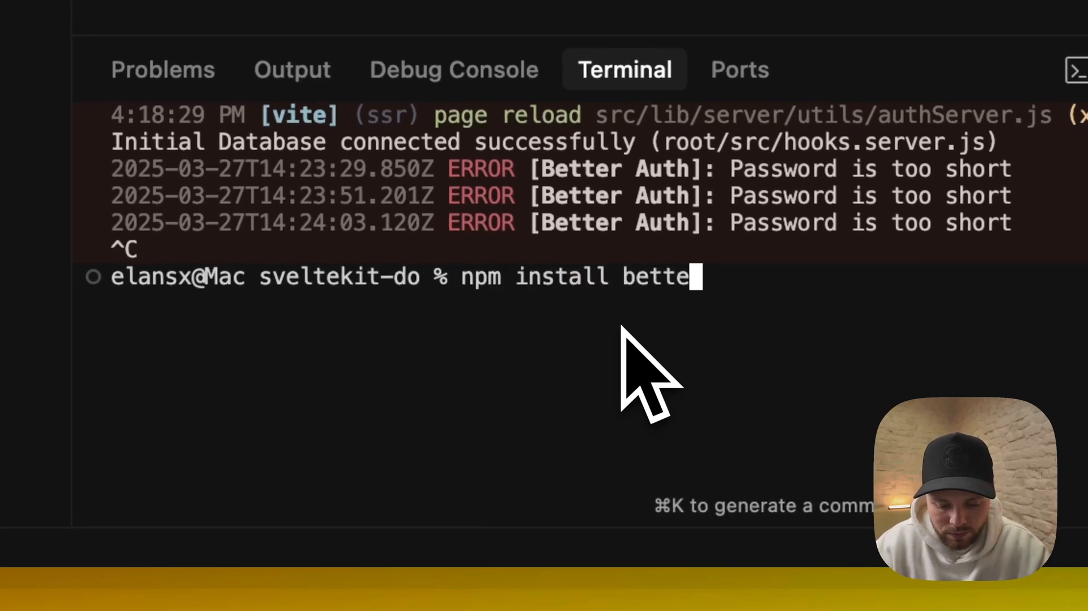
type("r-auth")
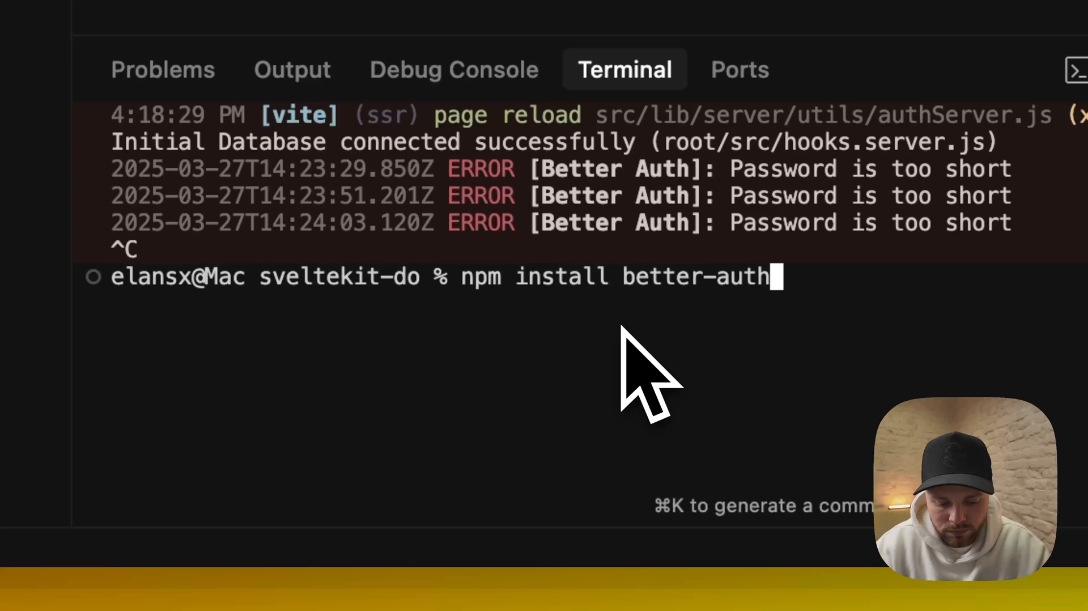
key("Backspace")
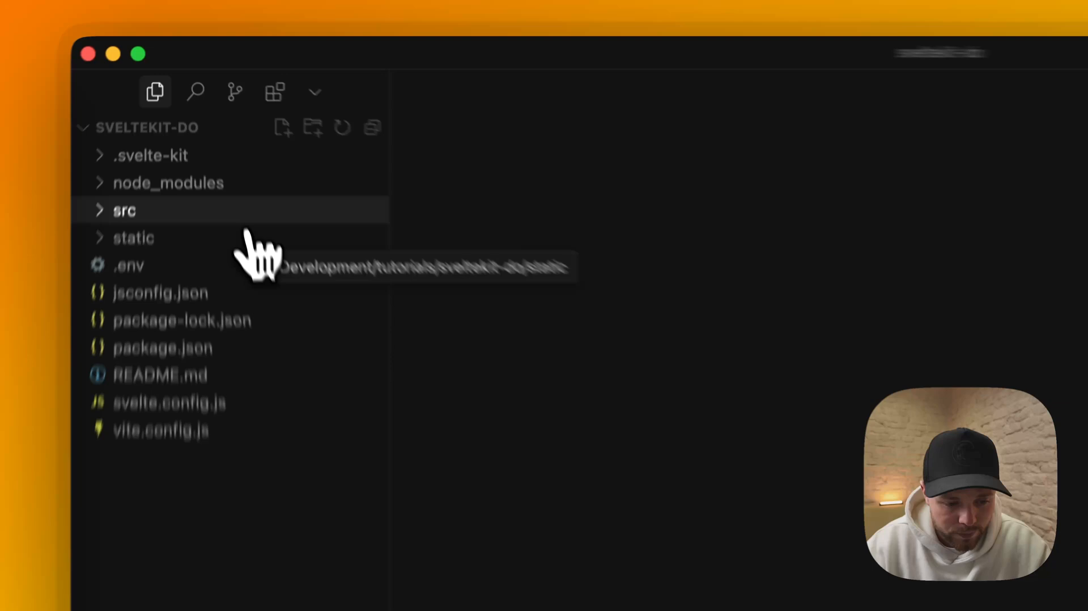
Expand src/lib/server and review authServer.js and the database connection file
left_click(123, 211)
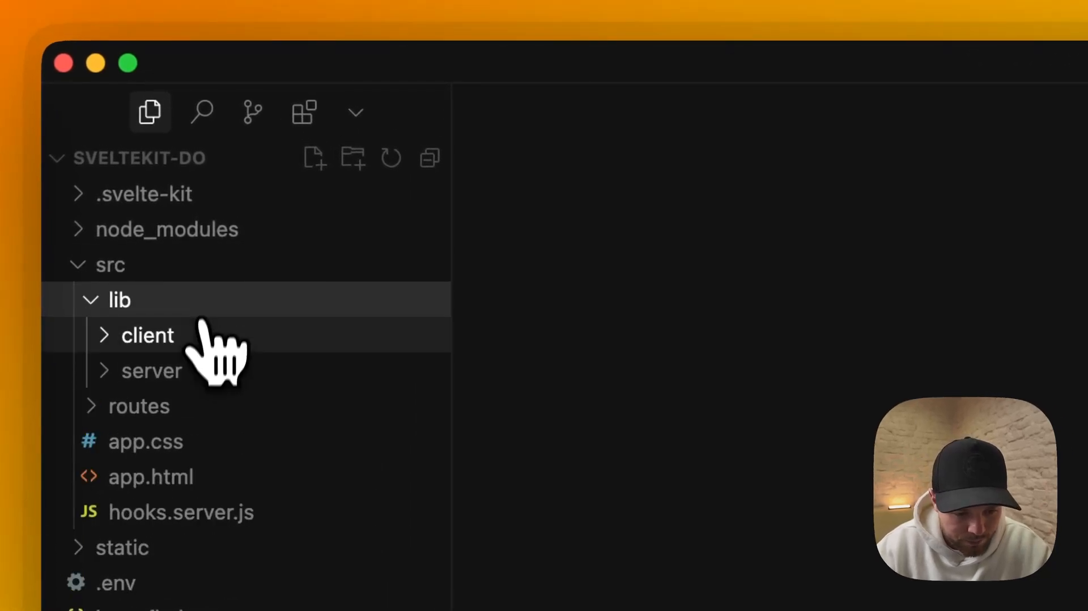
mouse_move(151, 371)
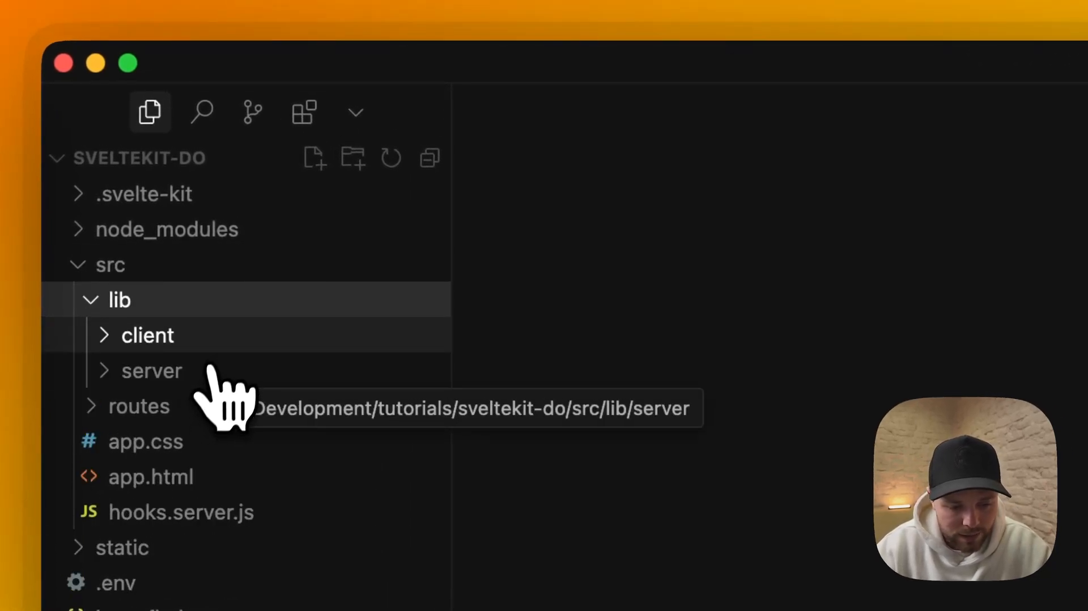
left_click(151, 370)
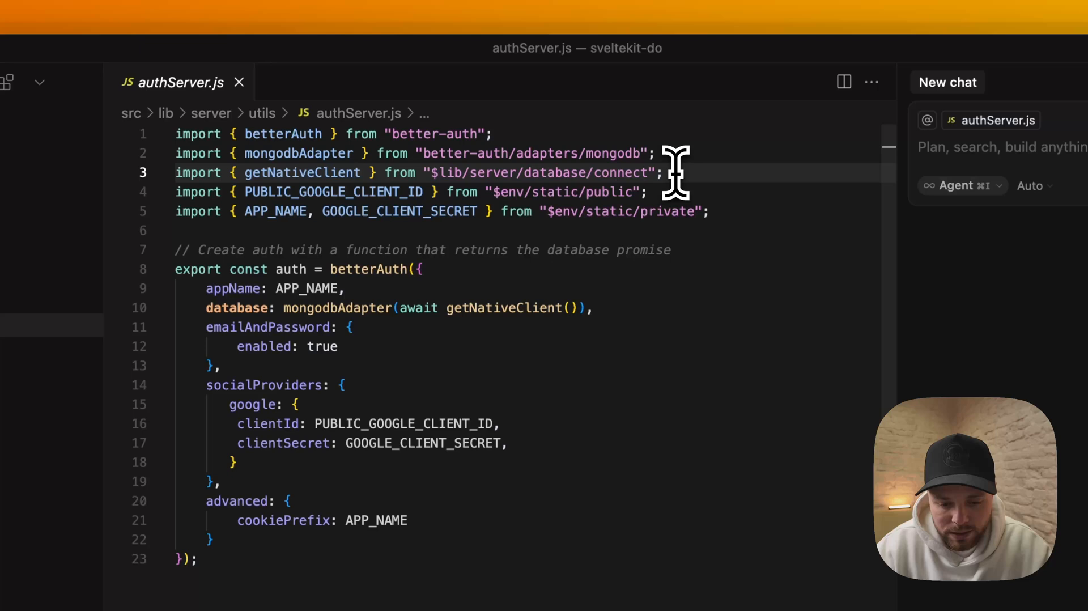
mouse_move(674, 202)
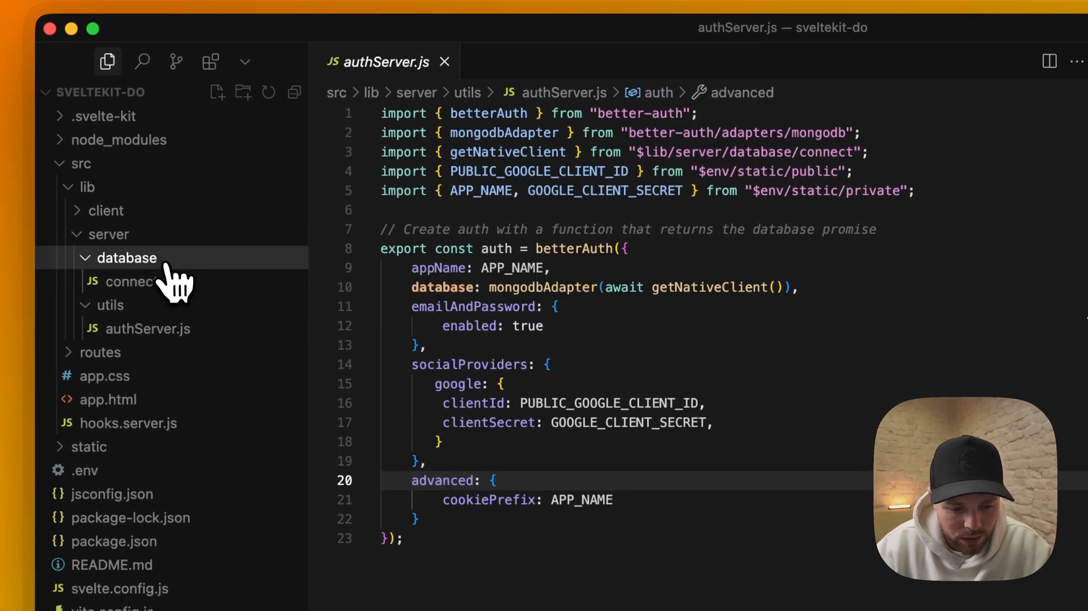
left_click(138, 281)
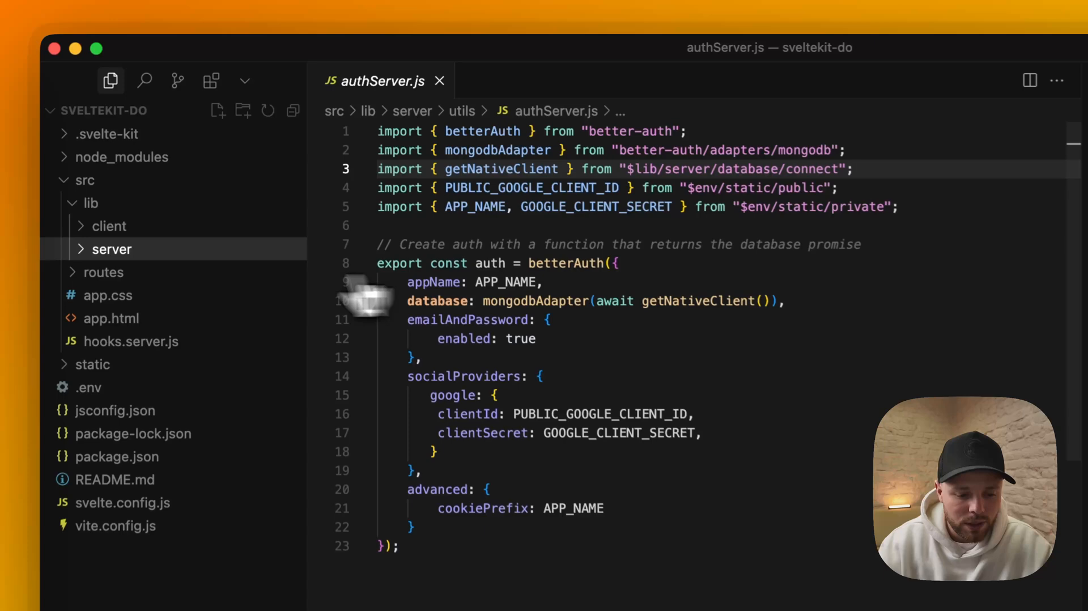
Expand src/lib/client/utils and review authClient.js with its createAuthClient export
left_click(109, 226)
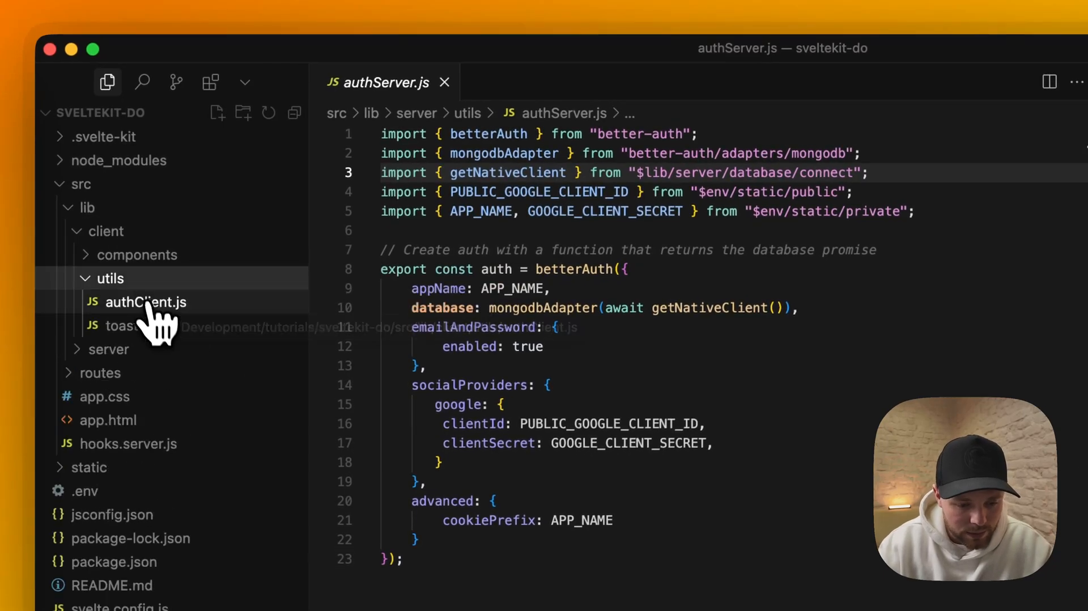
left_click(146, 302)
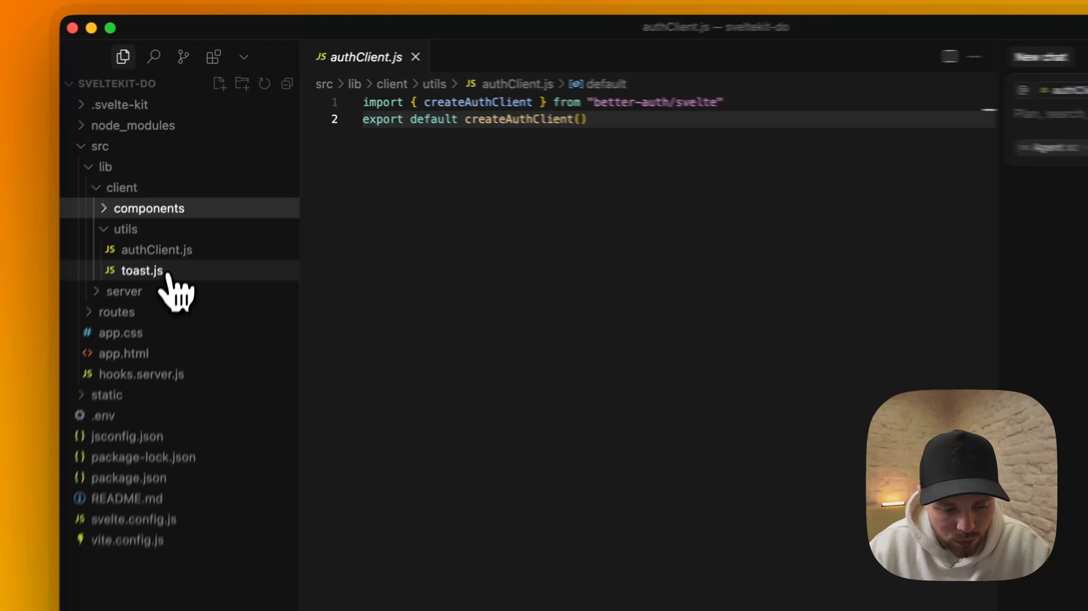
left_click(147, 207)
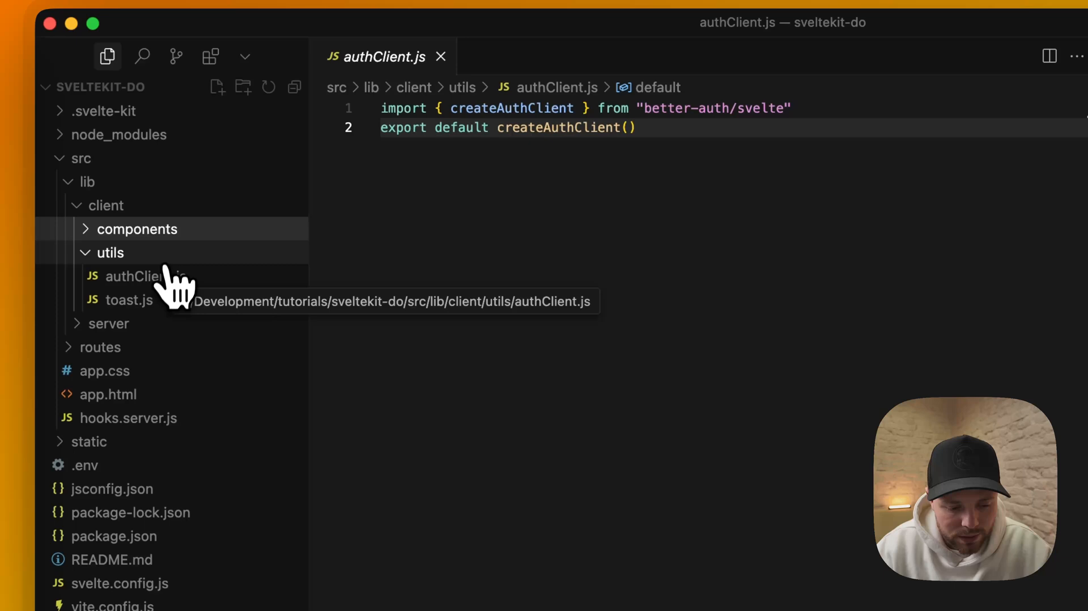
mouse_move(111, 253)
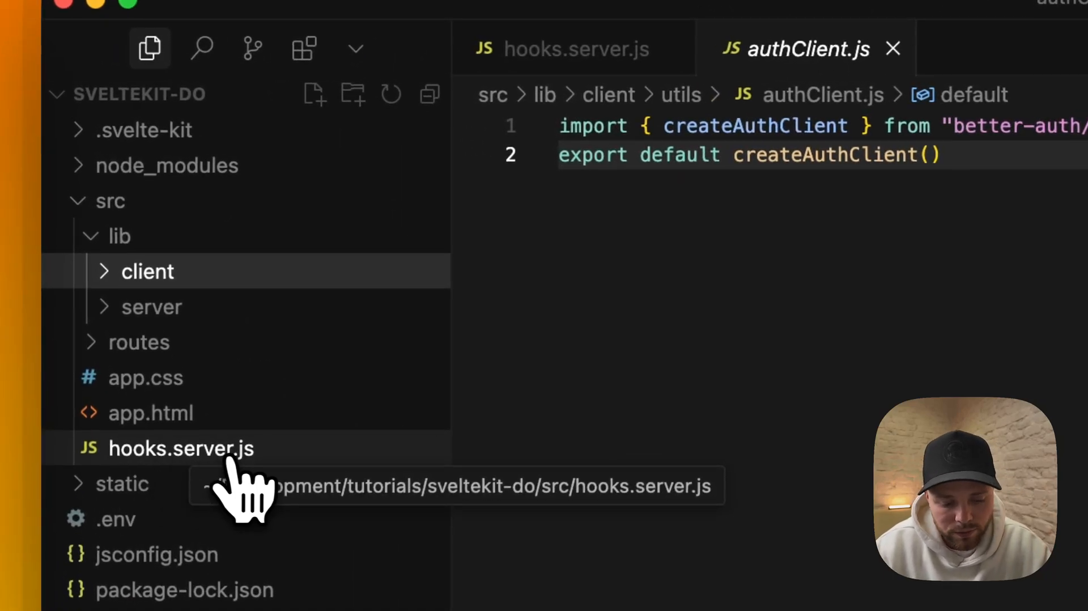
Review hooks.server.js: session into locals, 401 guards for private and admin API routes
left_click(181, 449)
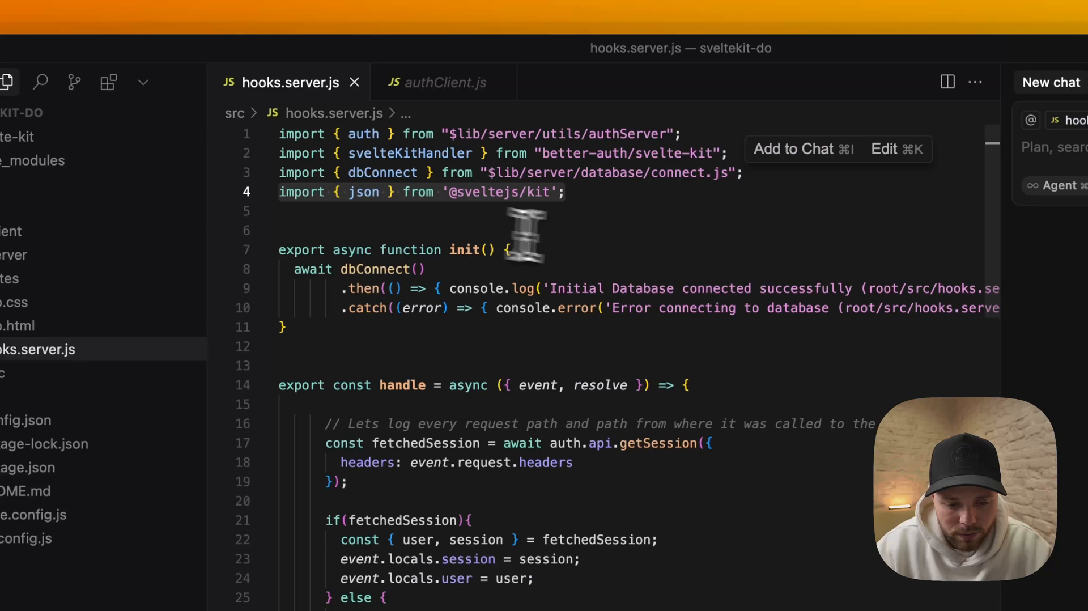
scroll("down", 3)
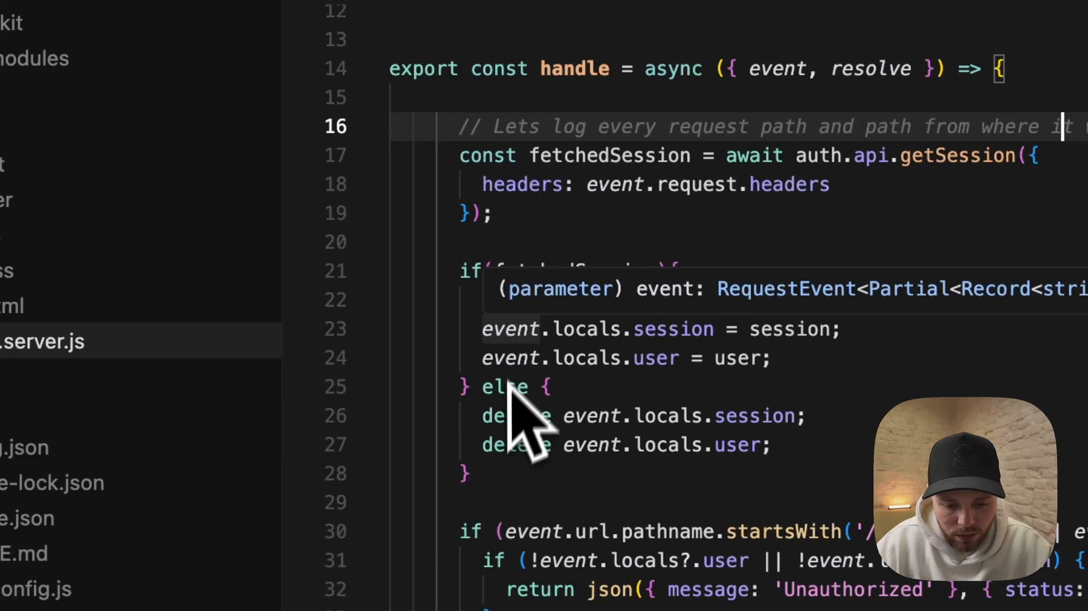
scroll("down", 3)
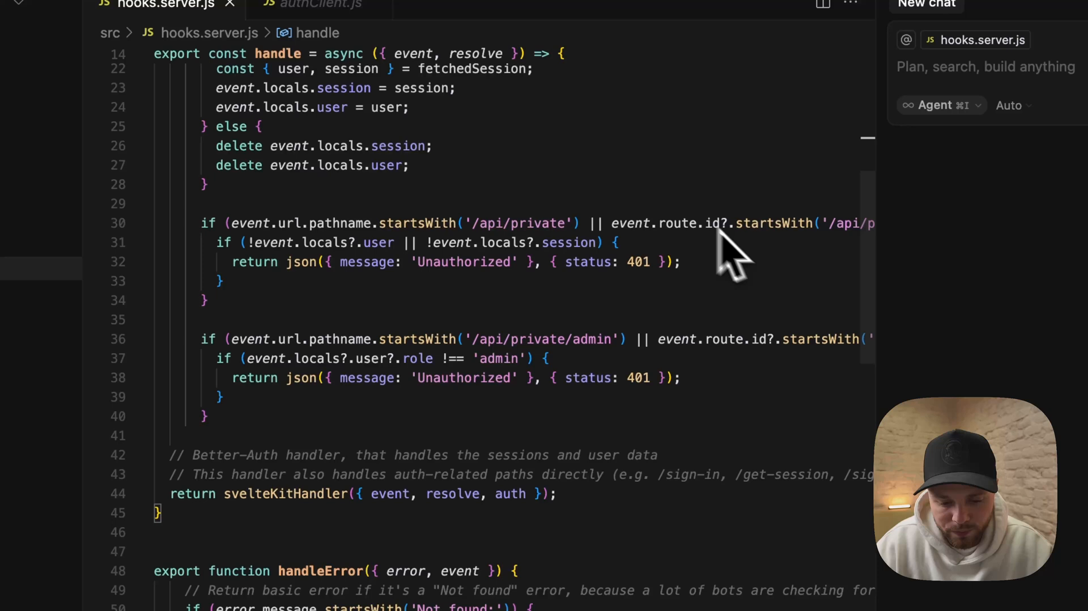
mouse_move(531, 235)
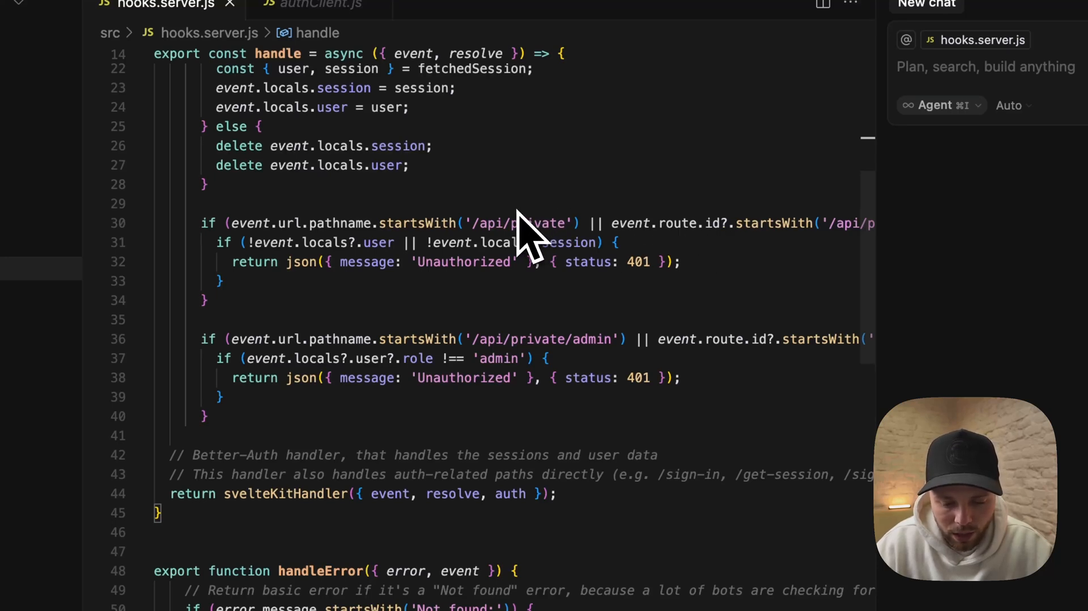
mouse_move(451, 306)
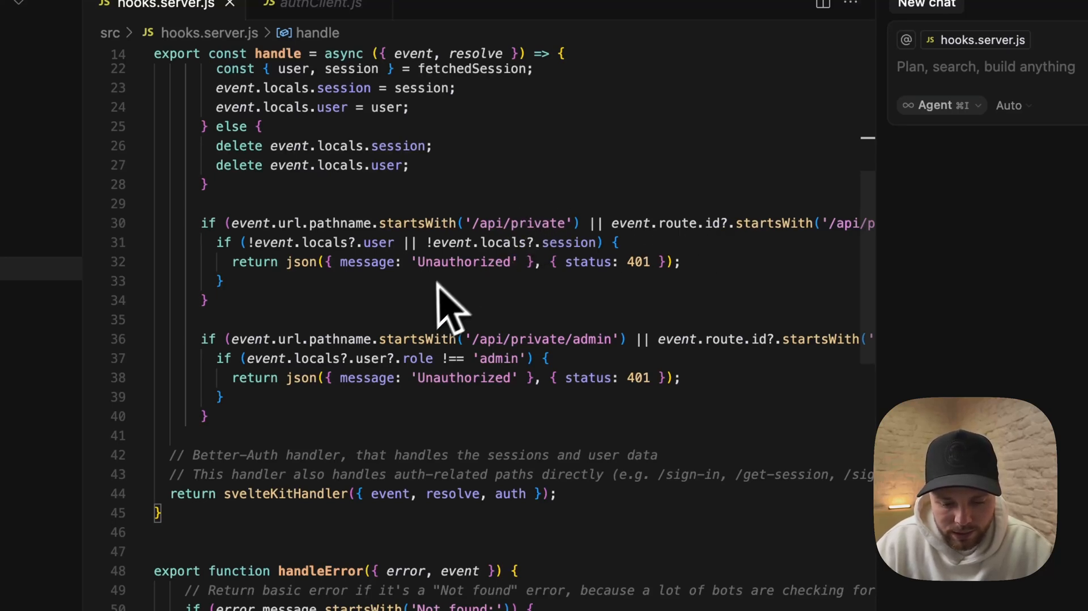
mouse_move(458, 326)
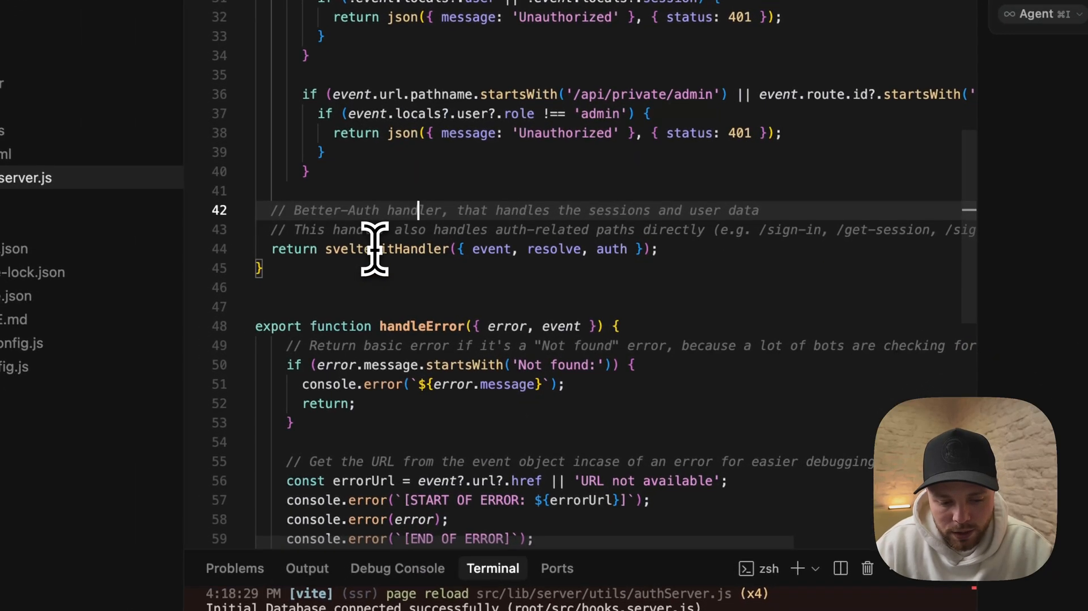
mouse_move(386, 248)
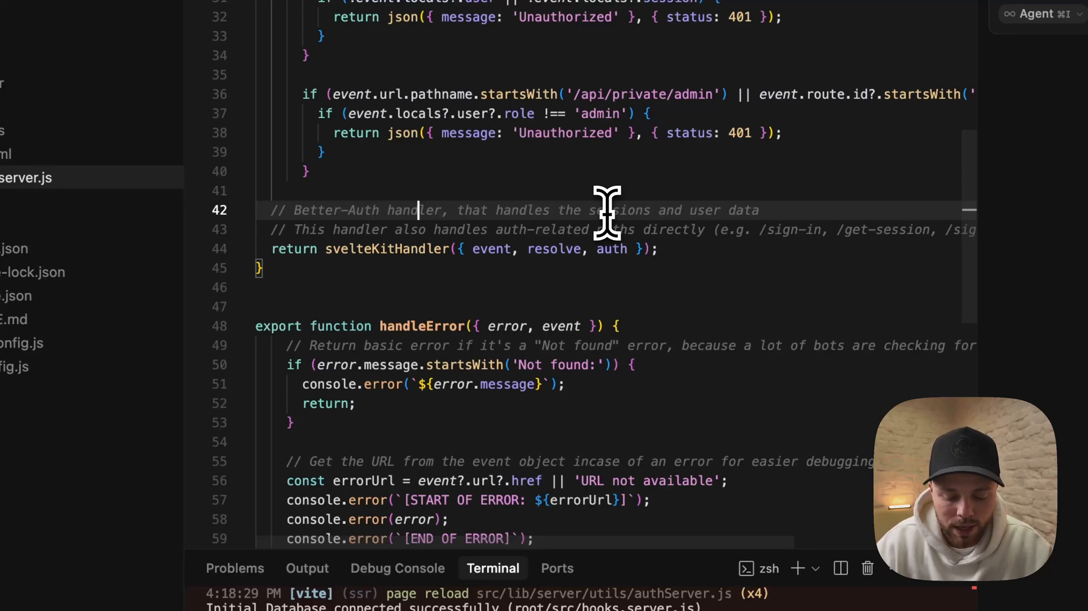
scroll("down", 3)
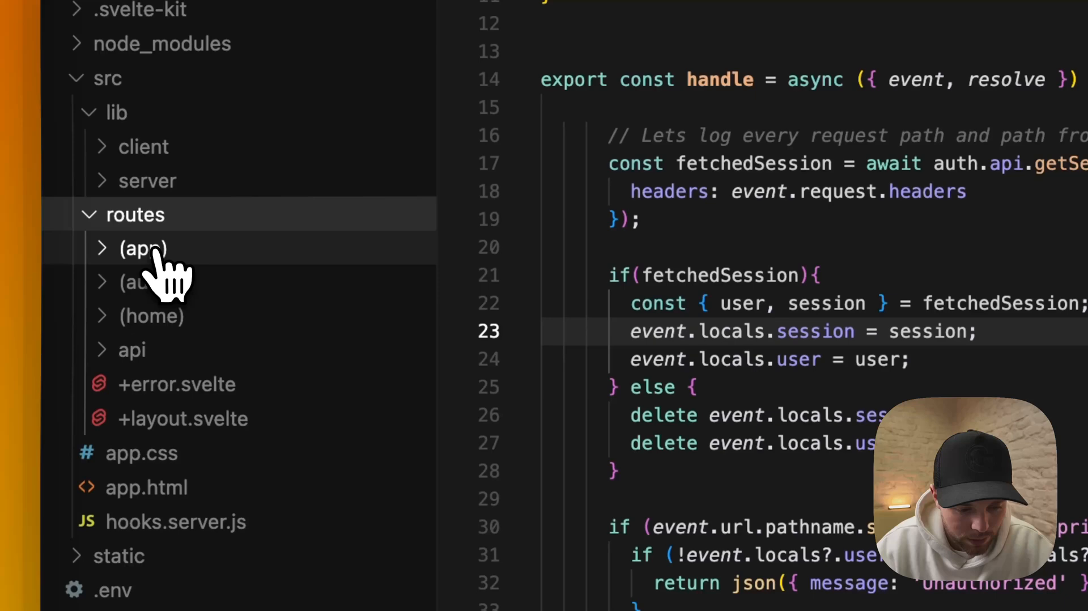
Expand src/routes/(app) and view its +layout.server.js
left_click(143, 248)
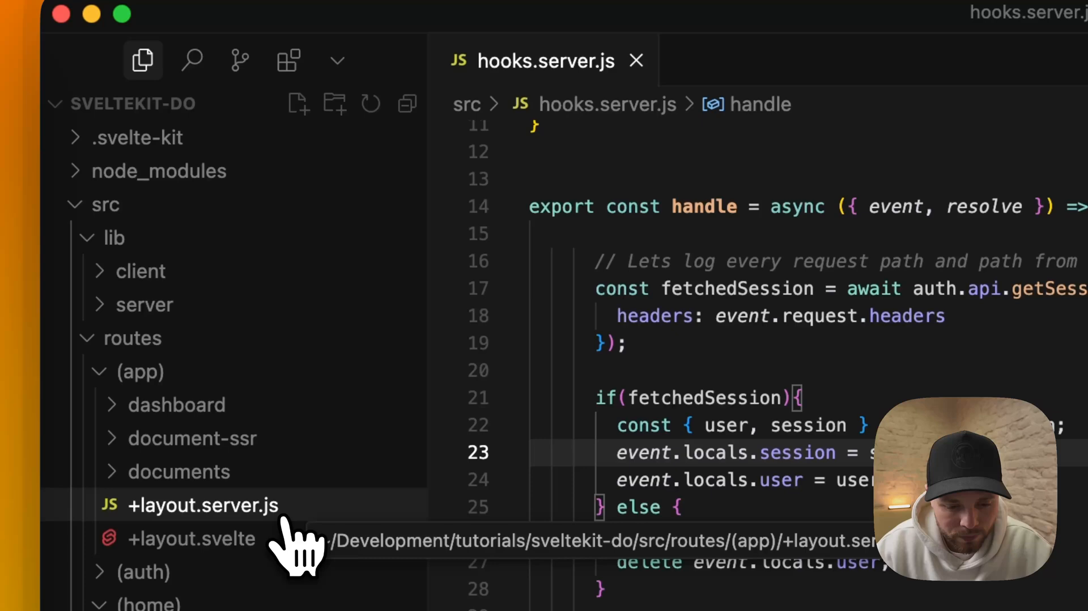
left_click(204, 505)
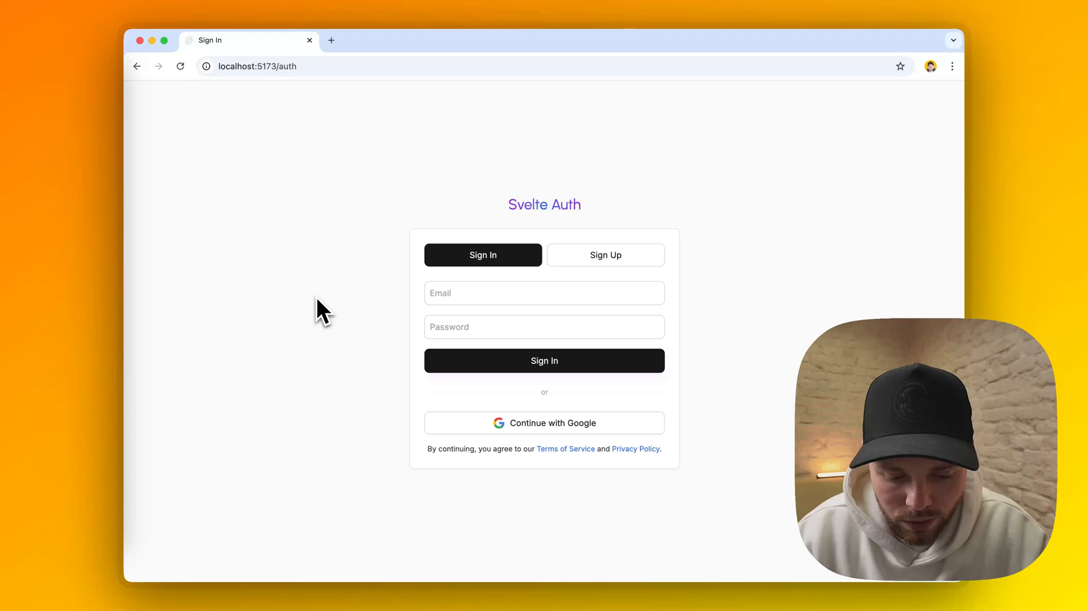
mouse_move(573, 424)
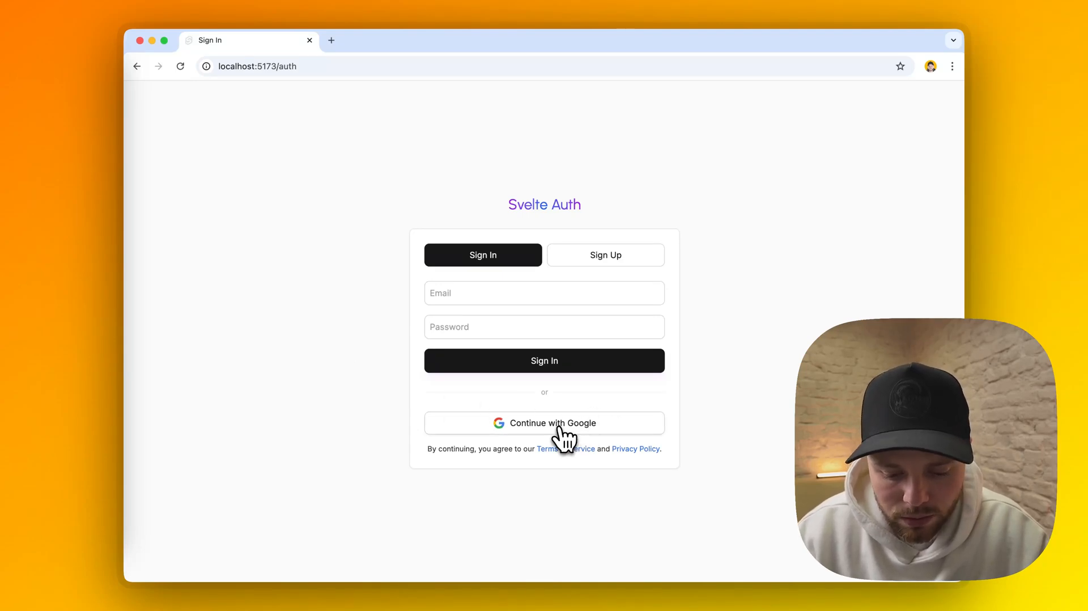
Sign in with the Google account and fetch the document from the private API
left_click(544, 422)
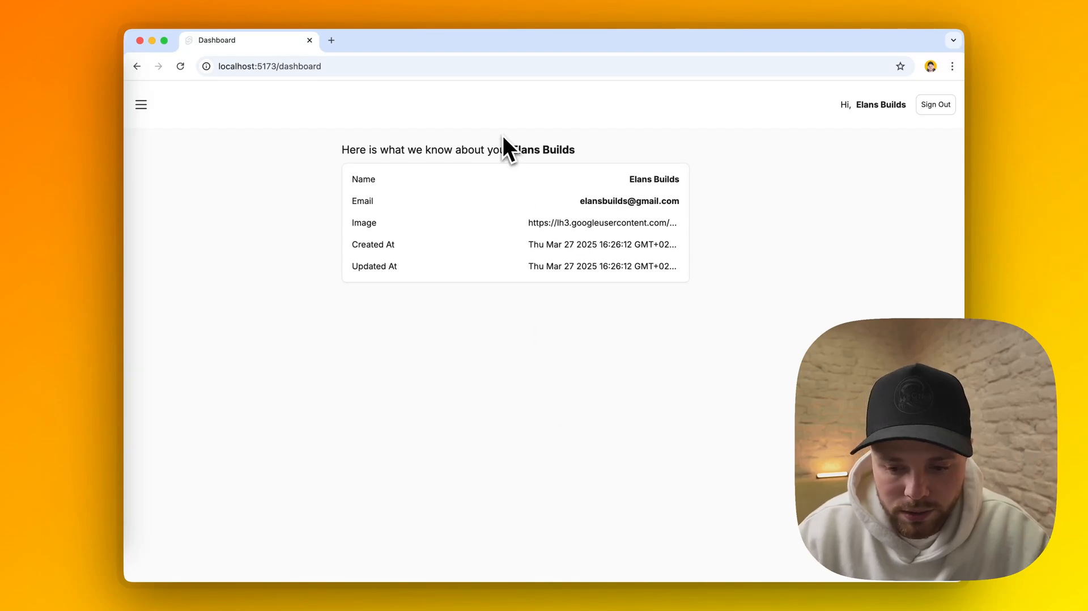
mouse_move(589, 146)
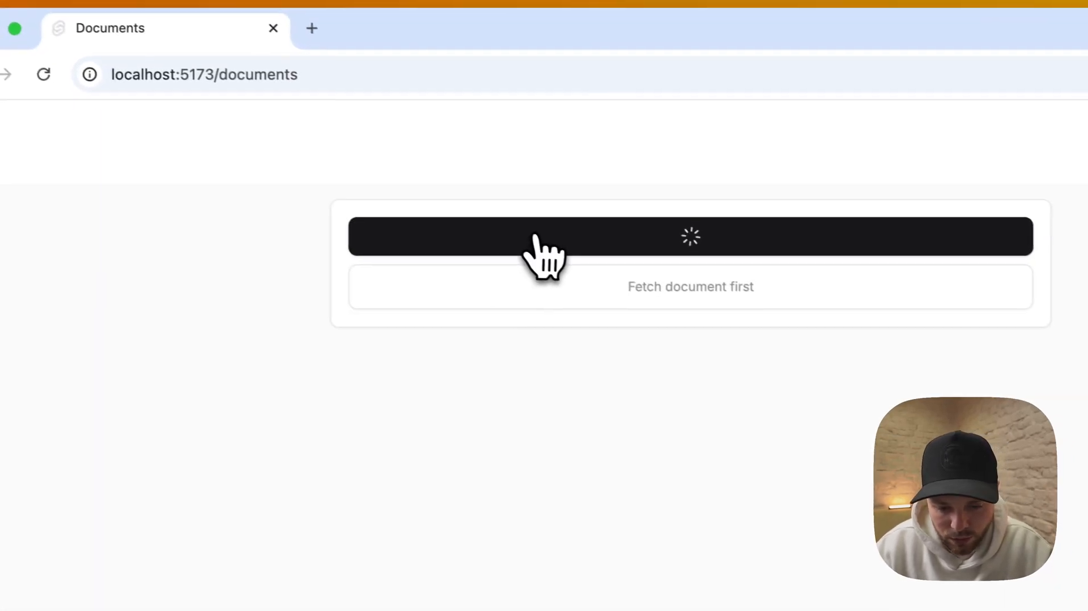
left_click(690, 236)
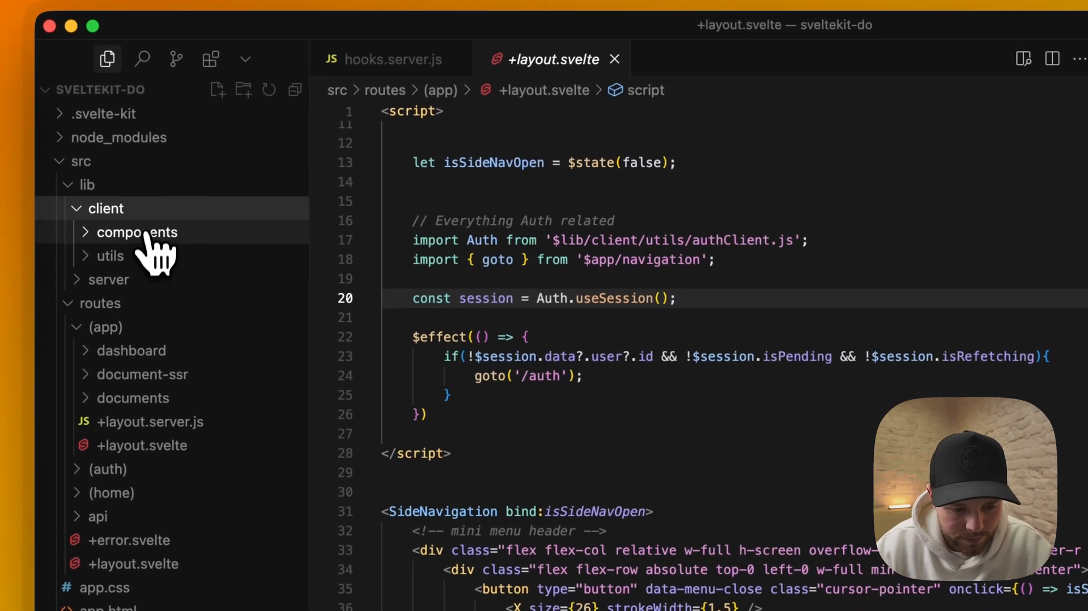
Collapse the client folder and open the (app) +layout.svelte with its /auth redirect effect
left_click(109, 255)
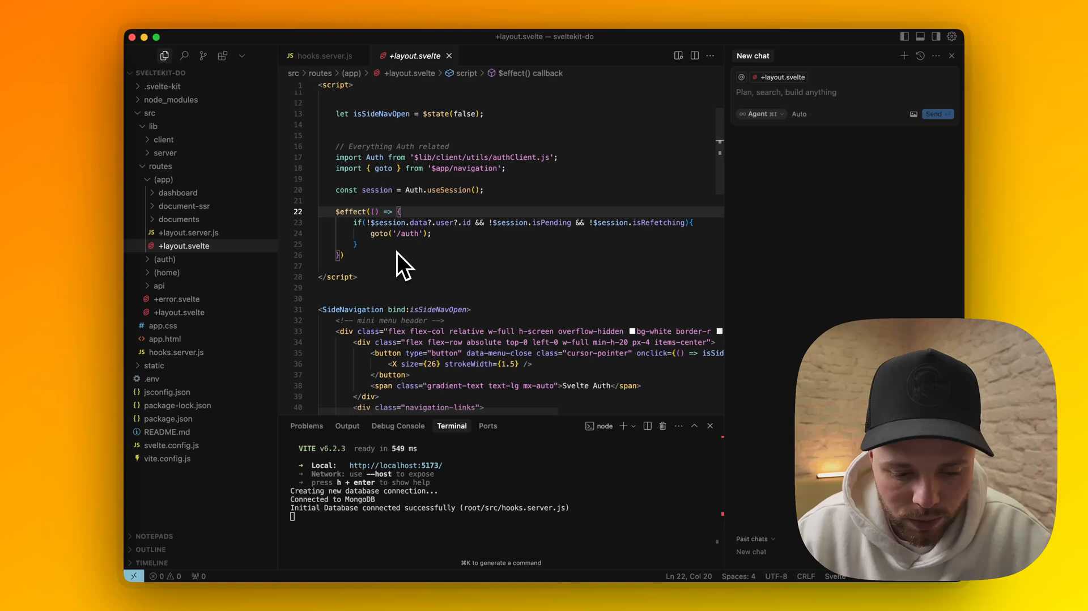
mouse_move(408, 268)
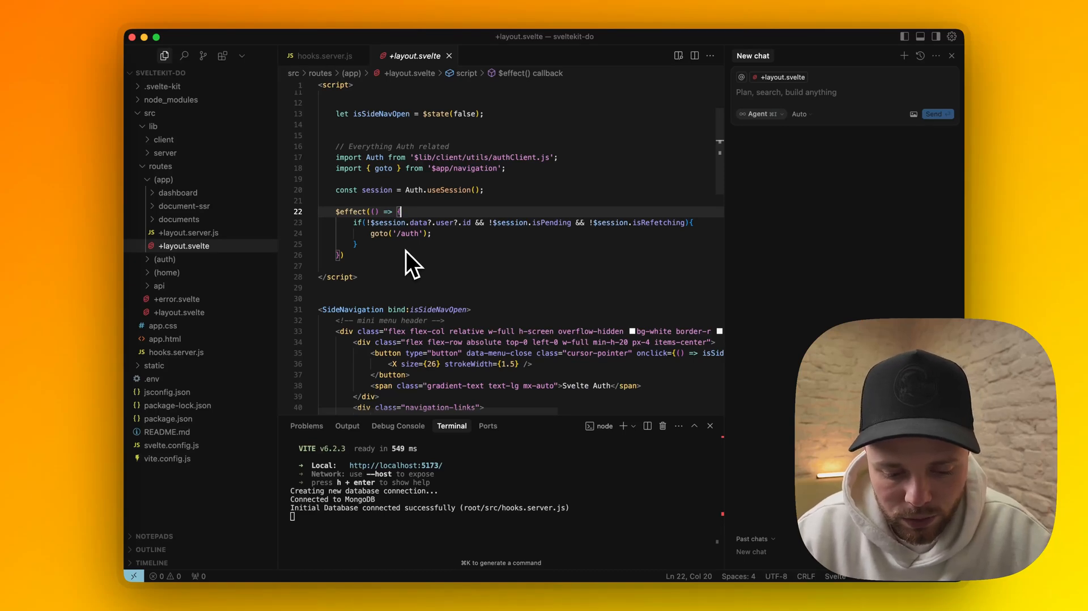
mouse_move(405, 249)
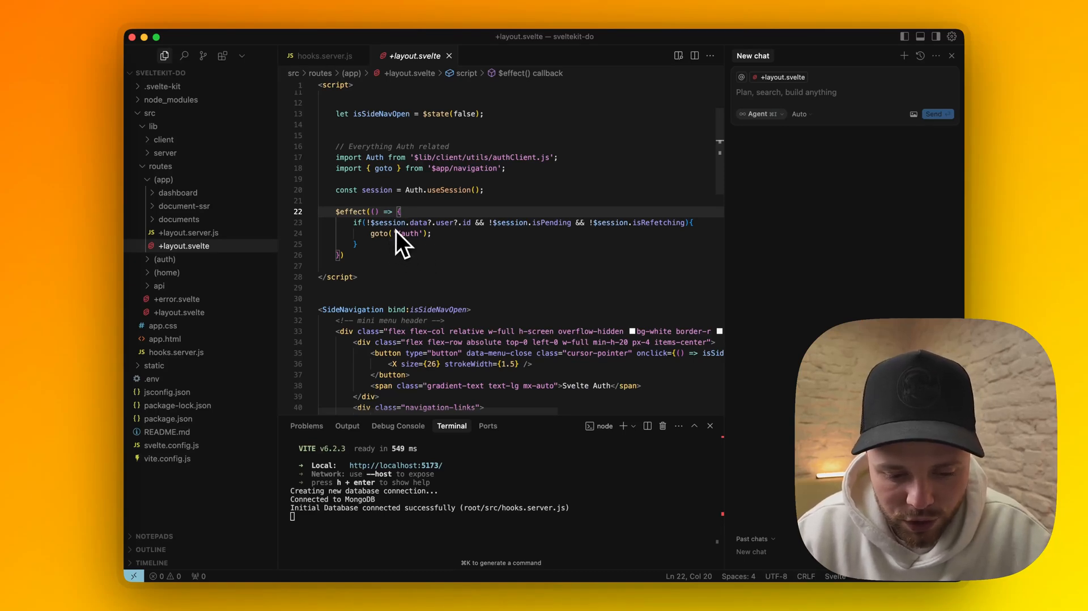
mouse_move(447, 222)
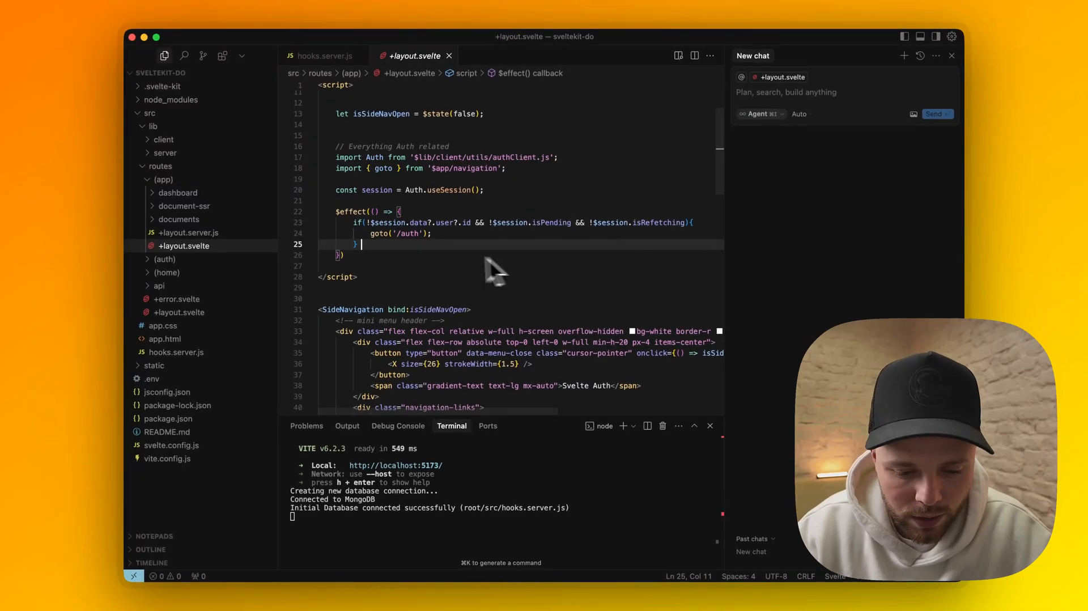
mouse_move(423, 254)
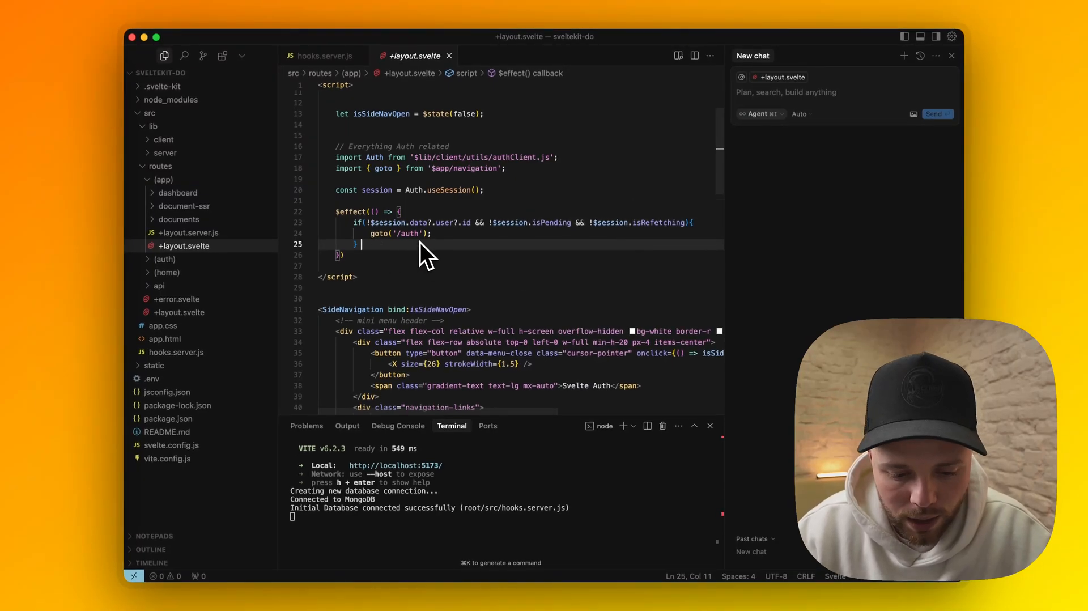
left_click(147, 291)
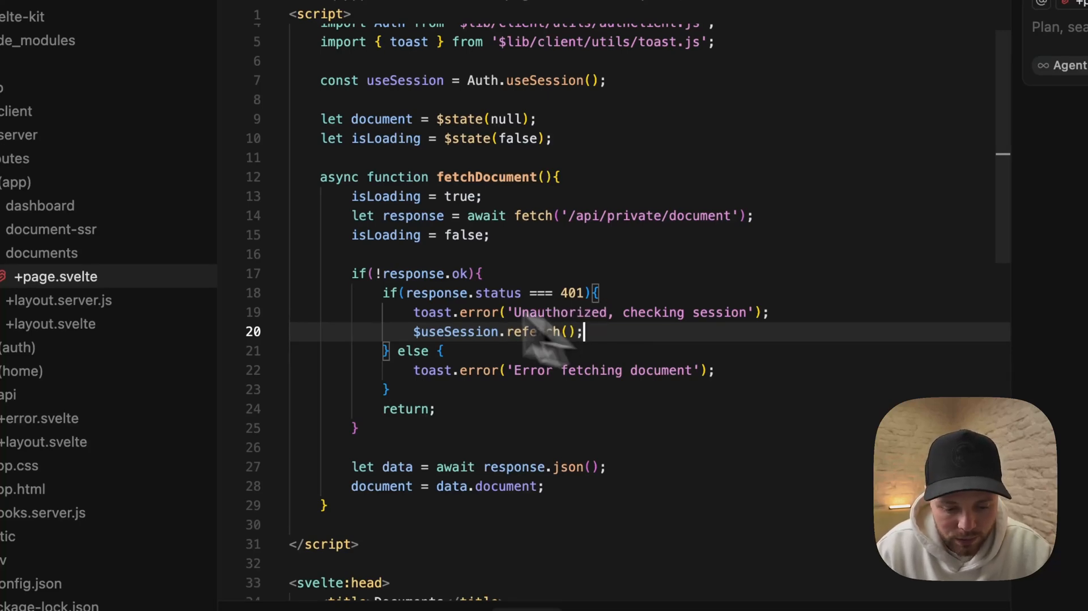
Open the documents +page.svelte to review fetchDocument's 401 toast and session refetch
left_click(141, 315)
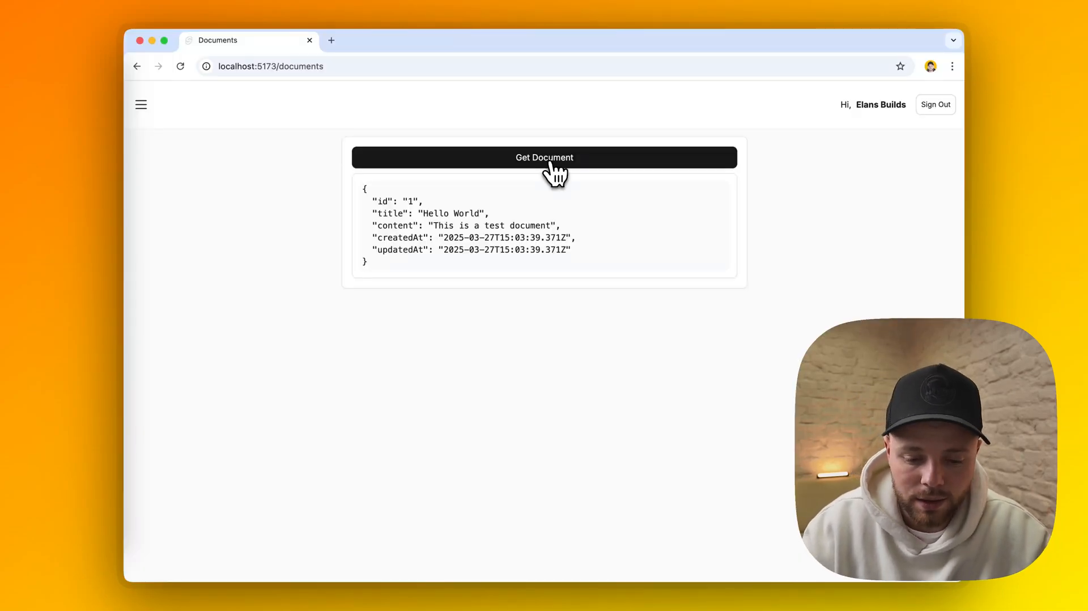
Fetch the protected document, then delete the session cookie in DevTools so the app returns to Sign In
left_click(544, 156)
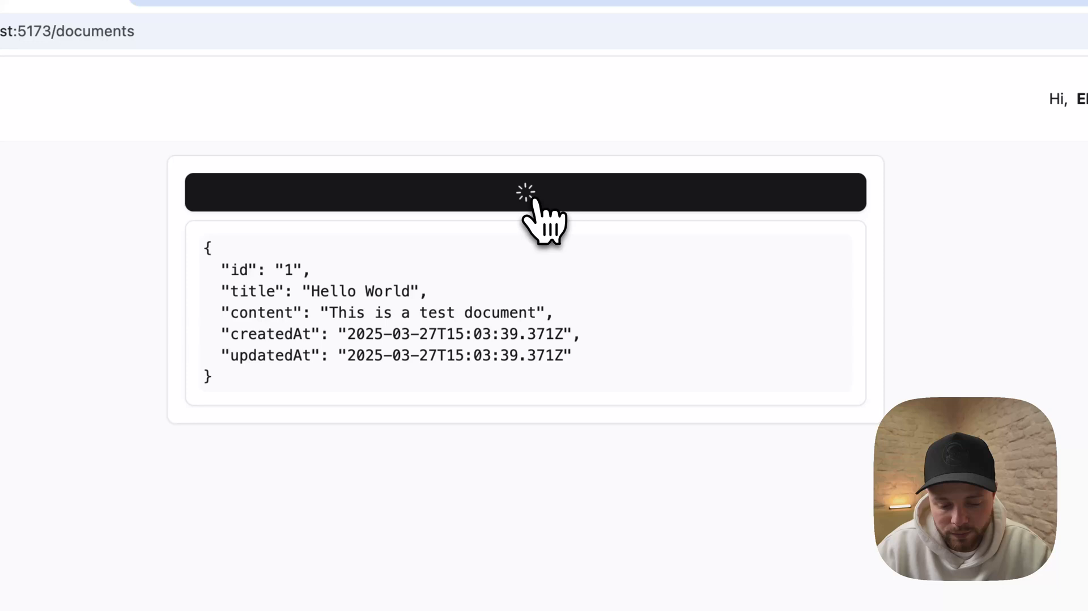
left_click(525, 192)
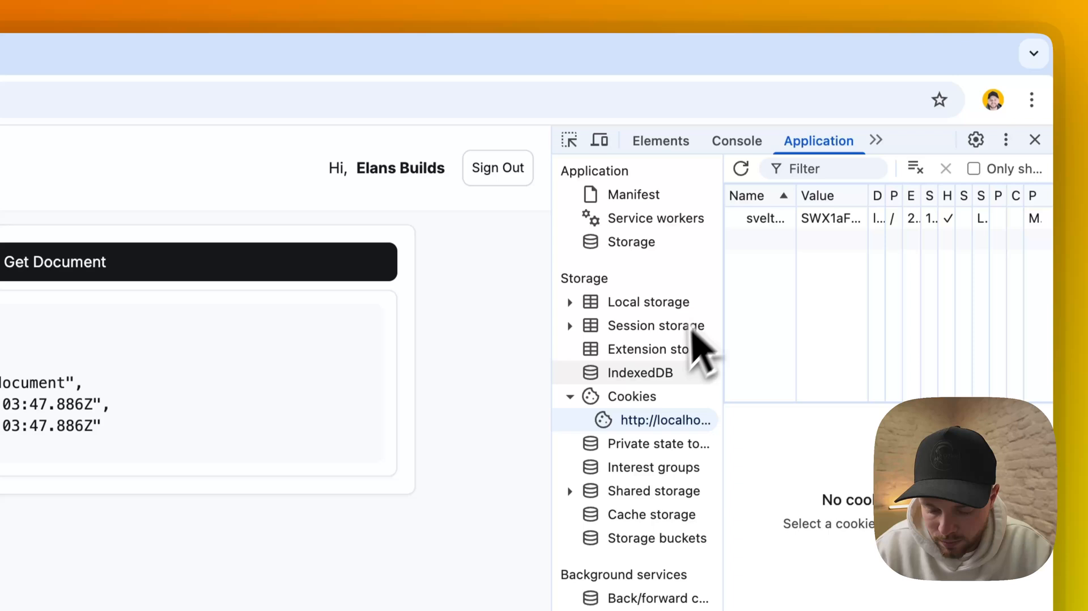
left_click(763, 217)
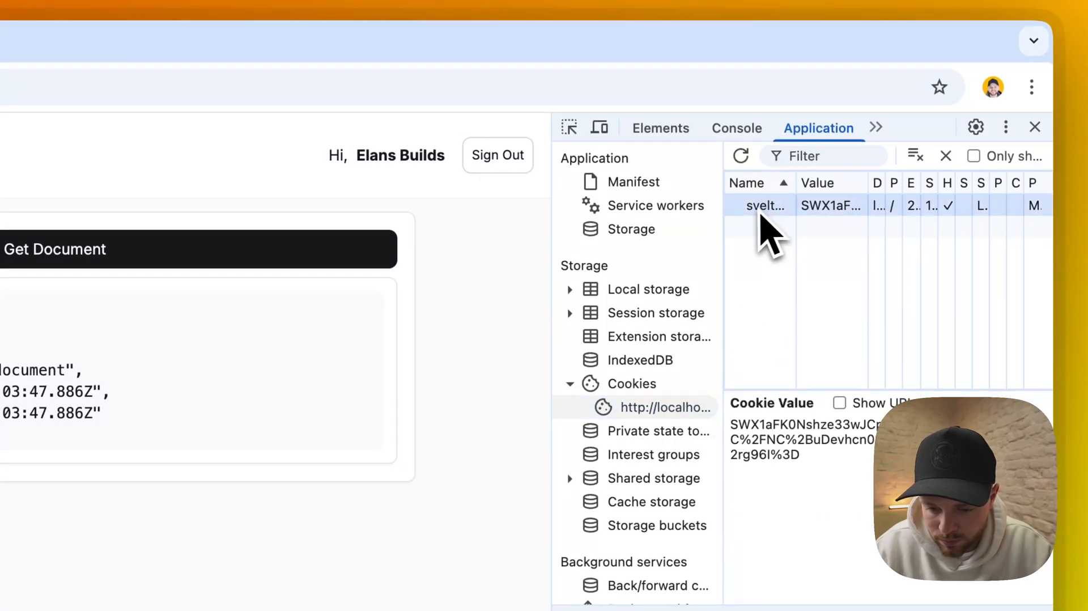
right_click(765, 205)
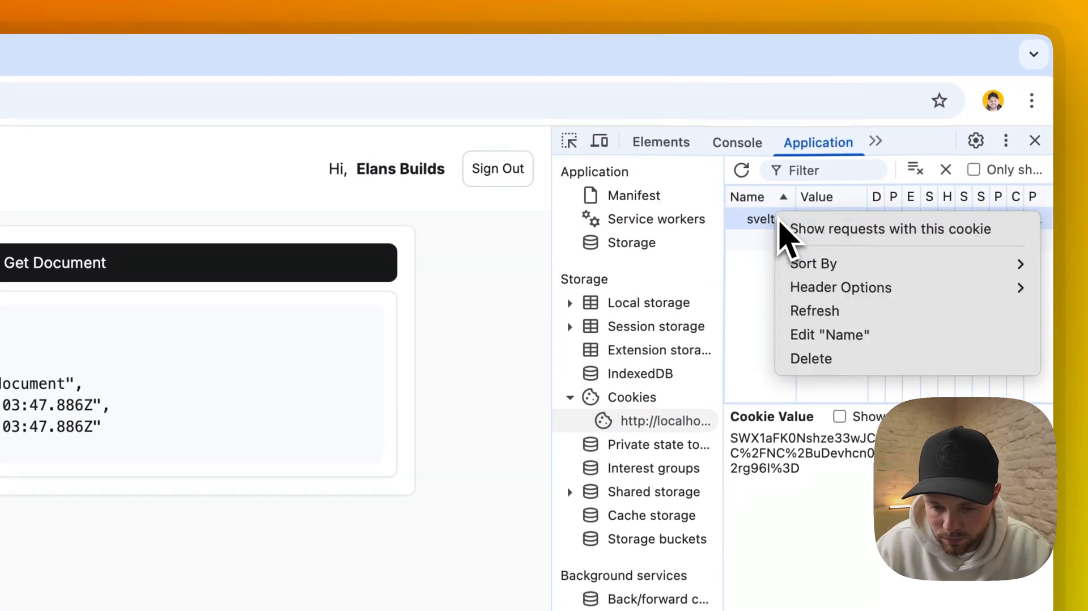
left_click(810, 360)
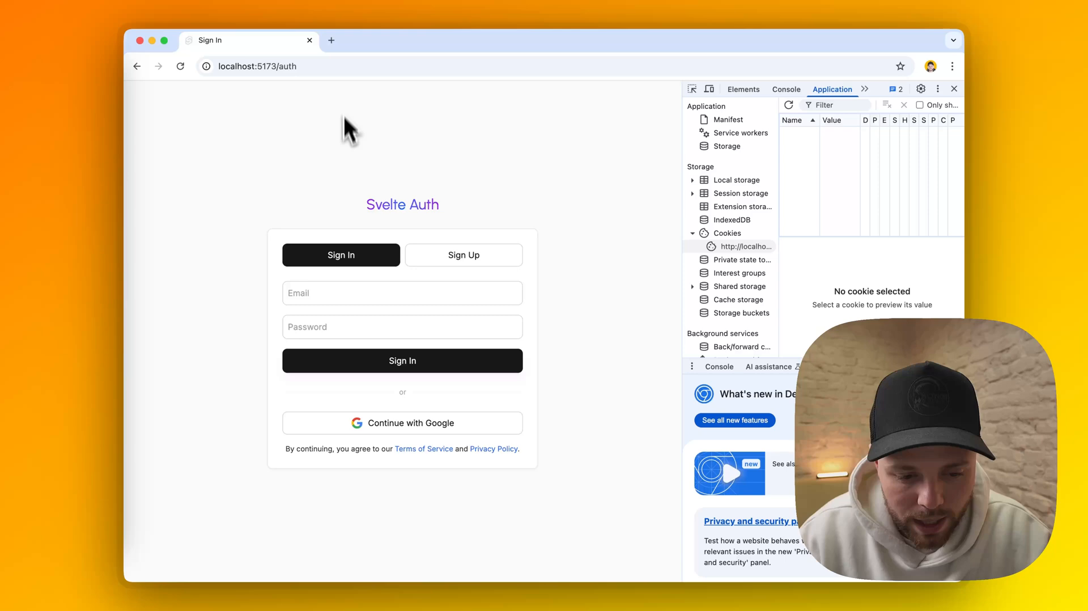
mouse_move(471, 290)
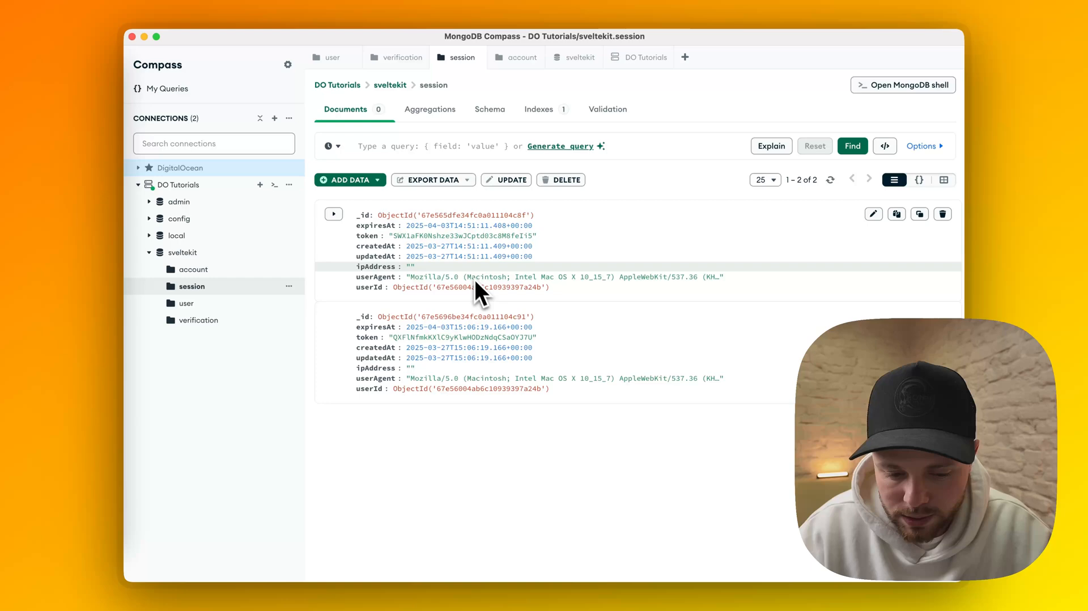
Start deleting all session records in MongoDB Compass, then cancel out of it
left_click(561, 180)
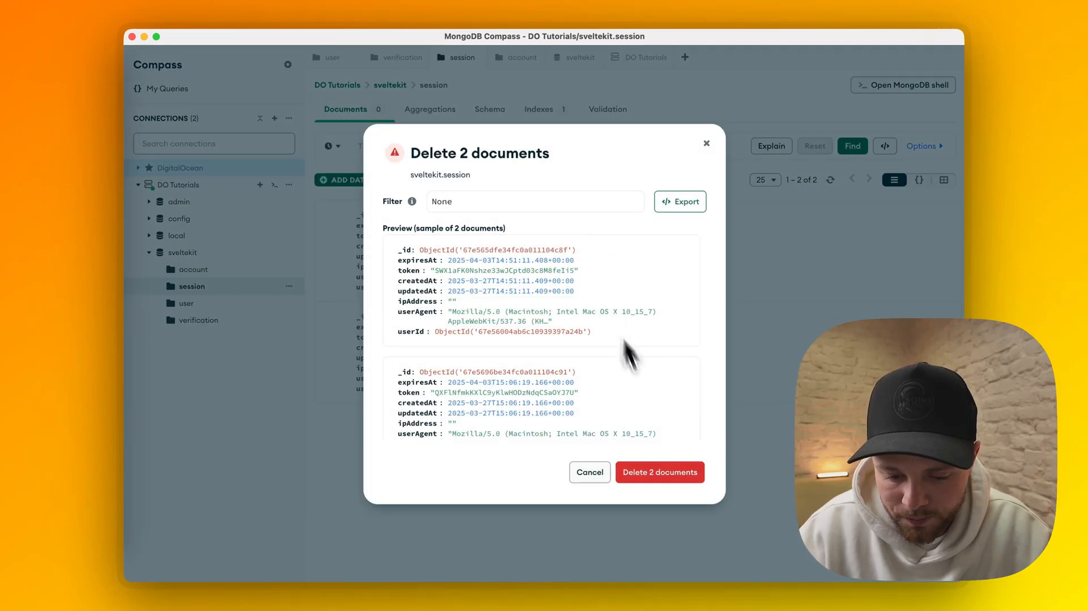
left_click(659, 472)
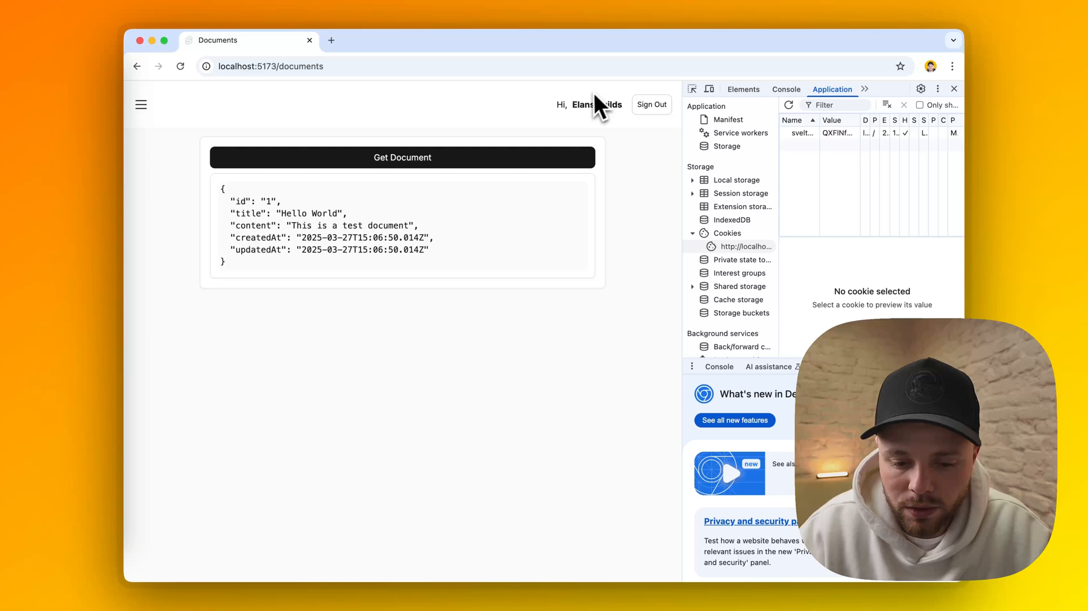
mouse_move(531, 128)
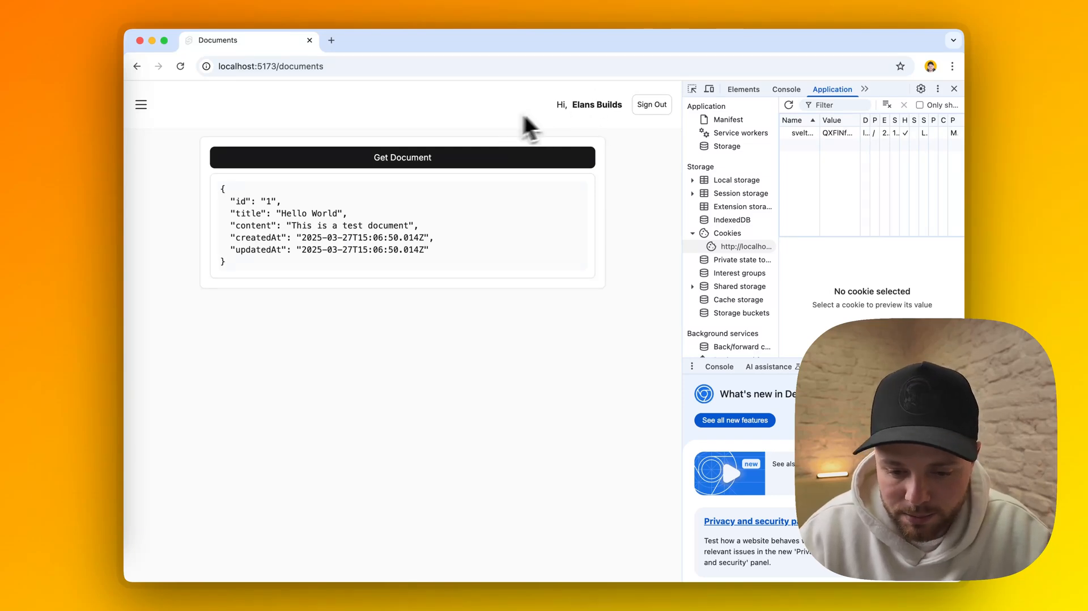
mouse_move(677, 234)
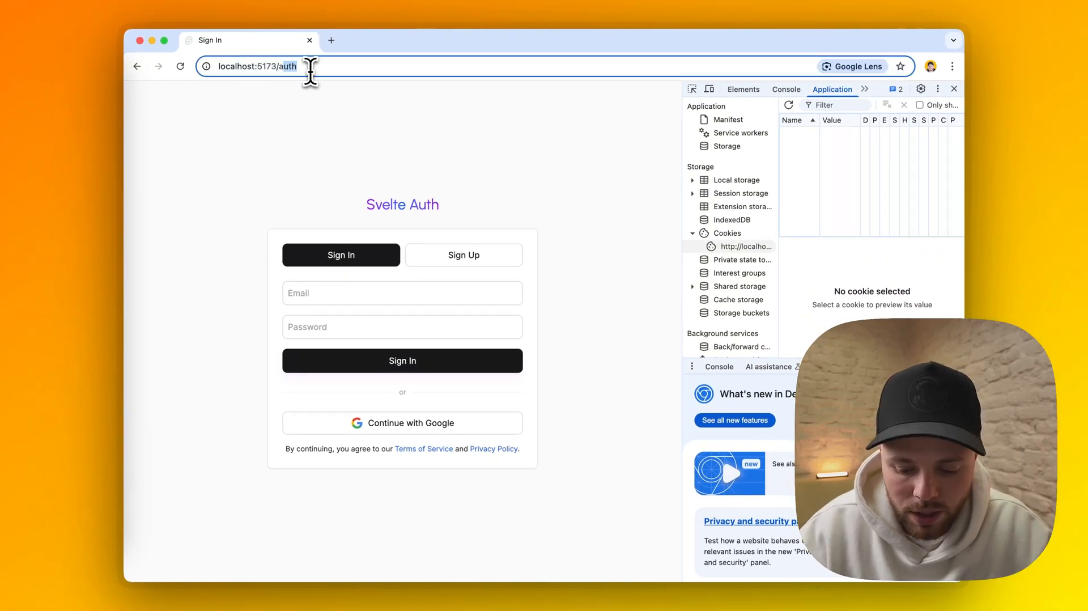
Request localhost:5173/dashboard?welcome=true from the address bar while signed out
type("dashboard?welcome=true")
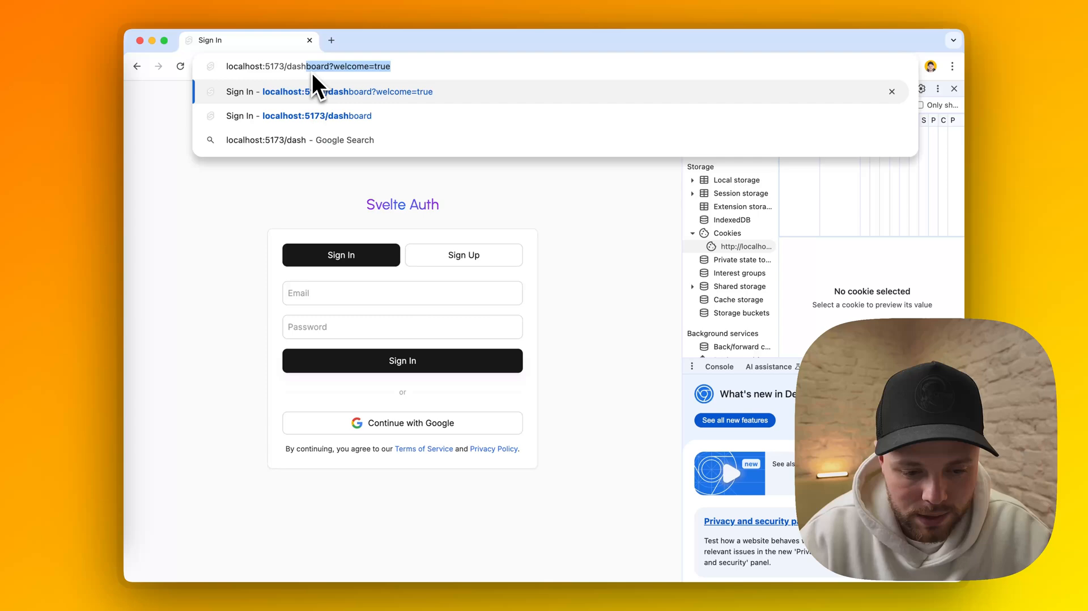
key("Backspace")
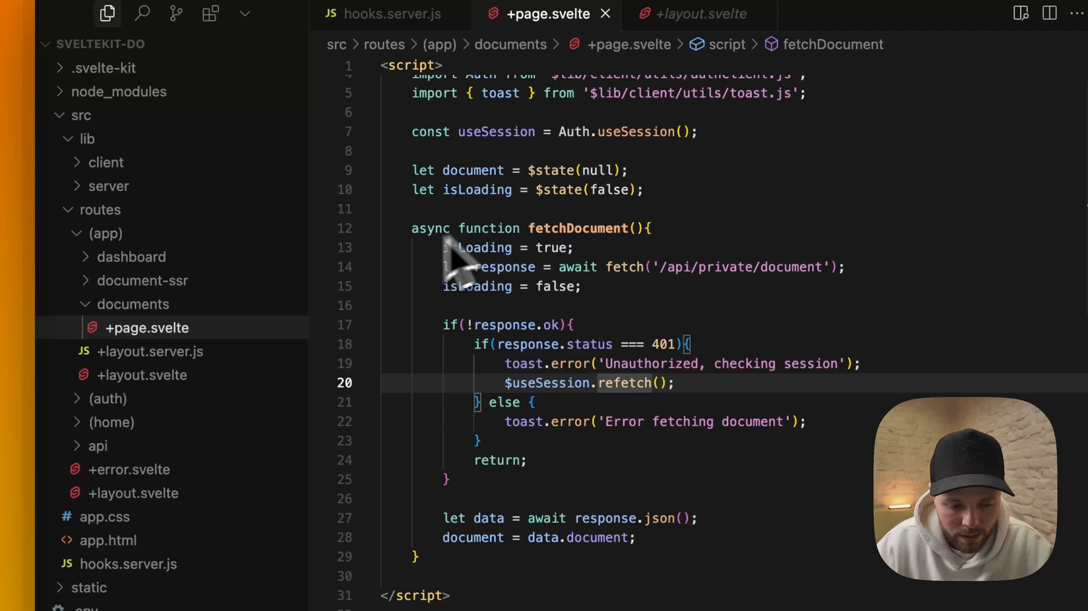
Open +layout.server.js, then the document-ssr route's +page.js load file
left_click(149, 320)
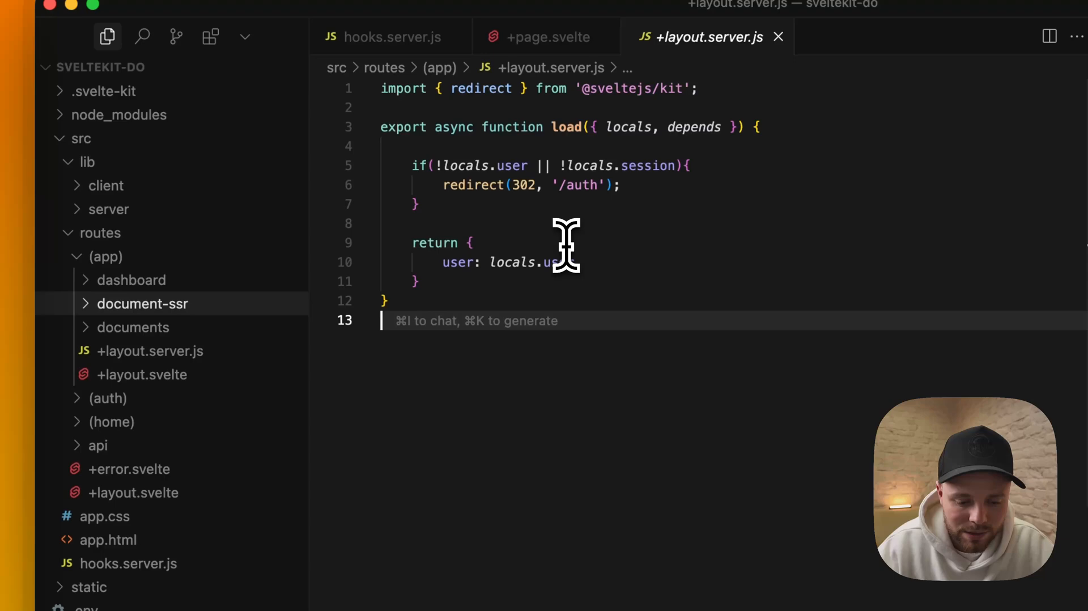
left_click(143, 304)
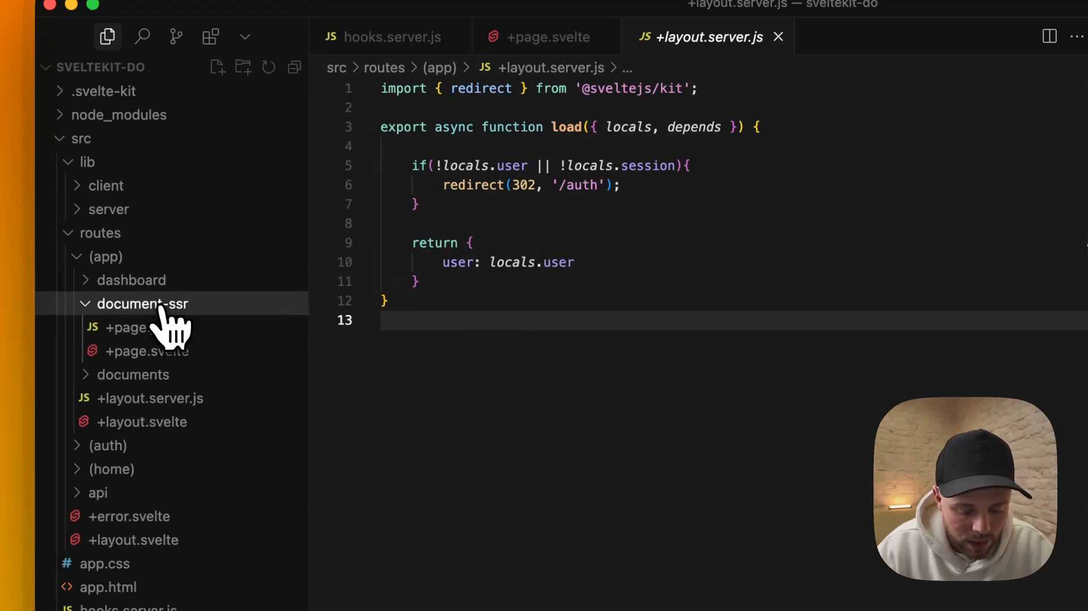
left_click(132, 327)
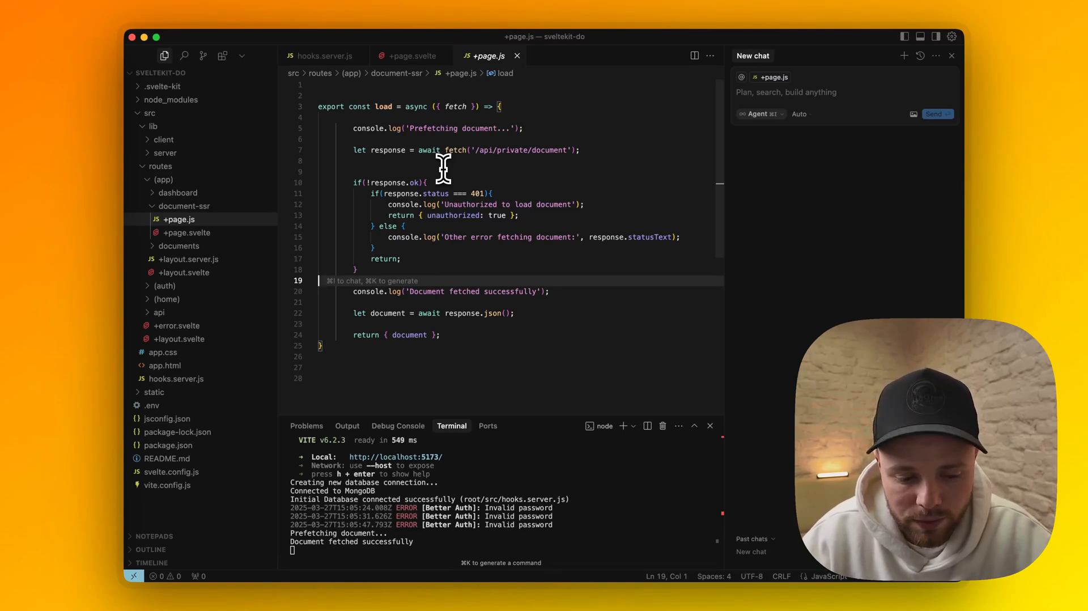
mouse_move(239, 221)
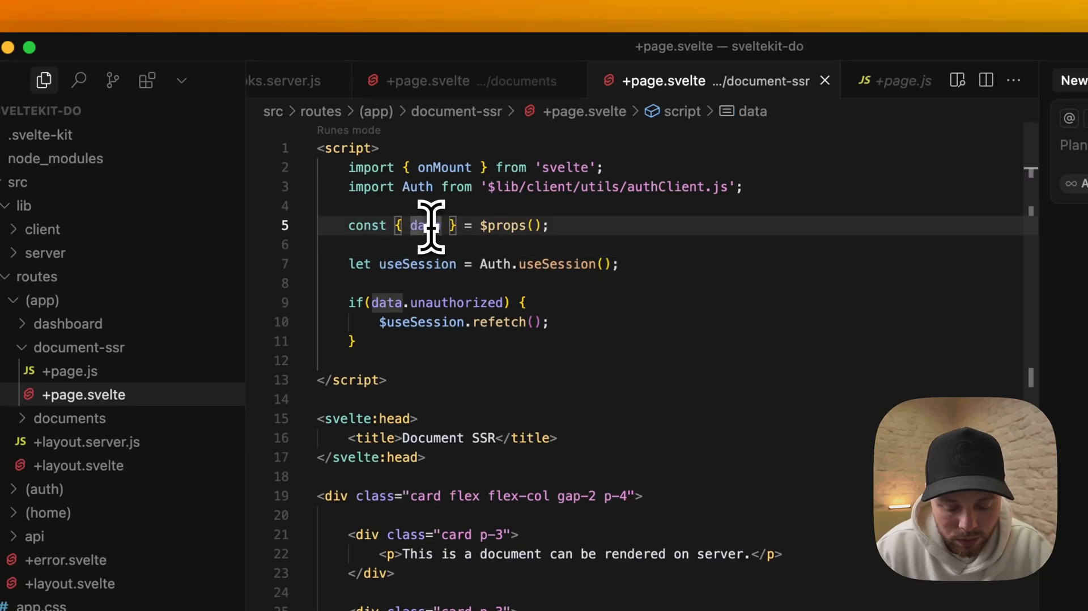
mouse_move(455, 302)
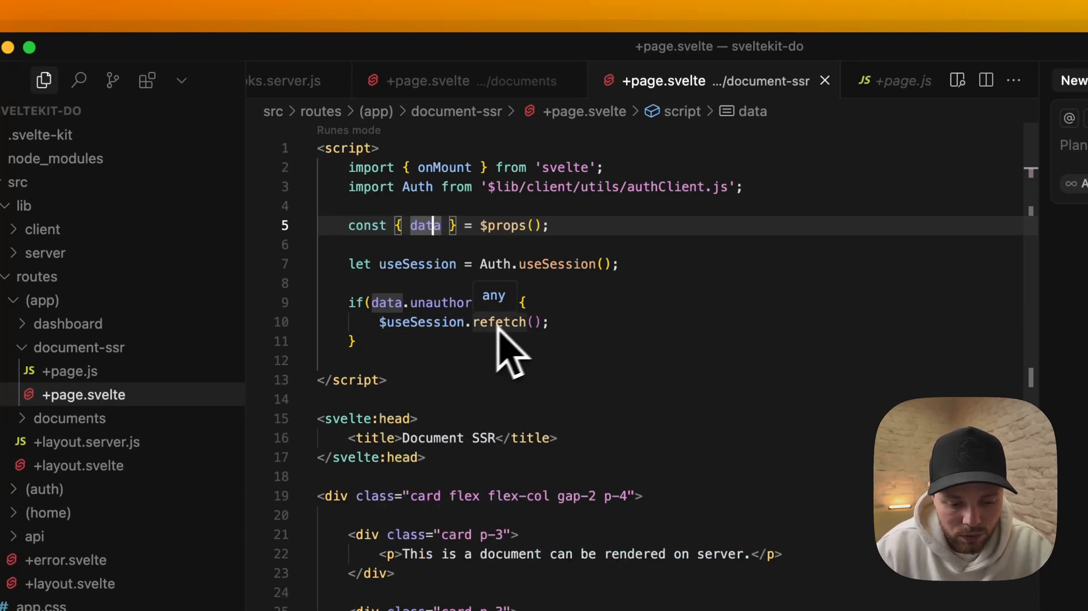
mouse_move(431, 368)
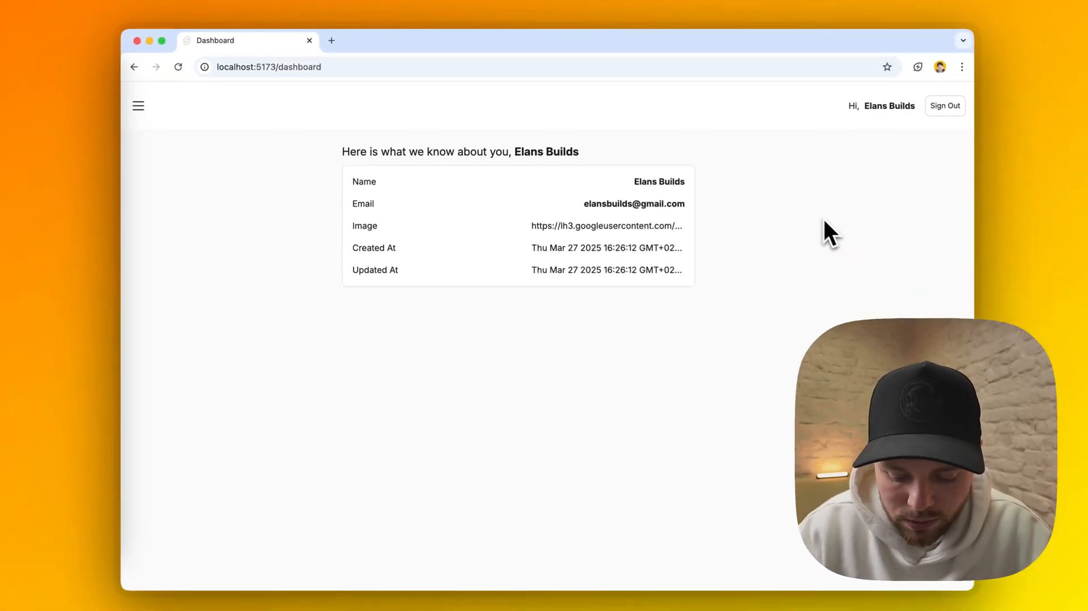
With the Console open, load Document SSR successfully, delete the session records in Compass and return to Chrome
key("F12")
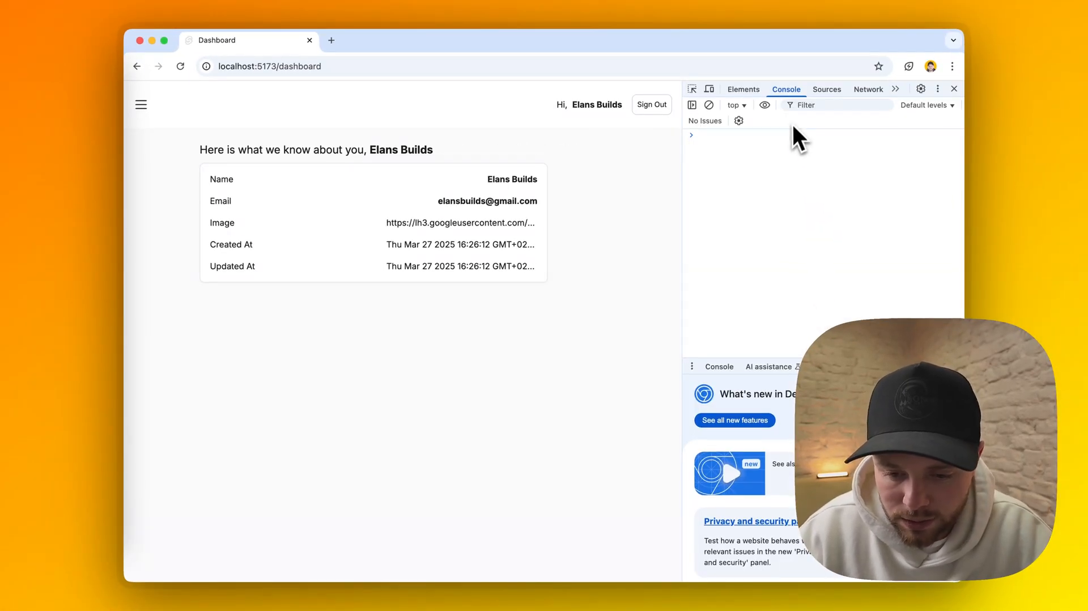
left_click(140, 104)
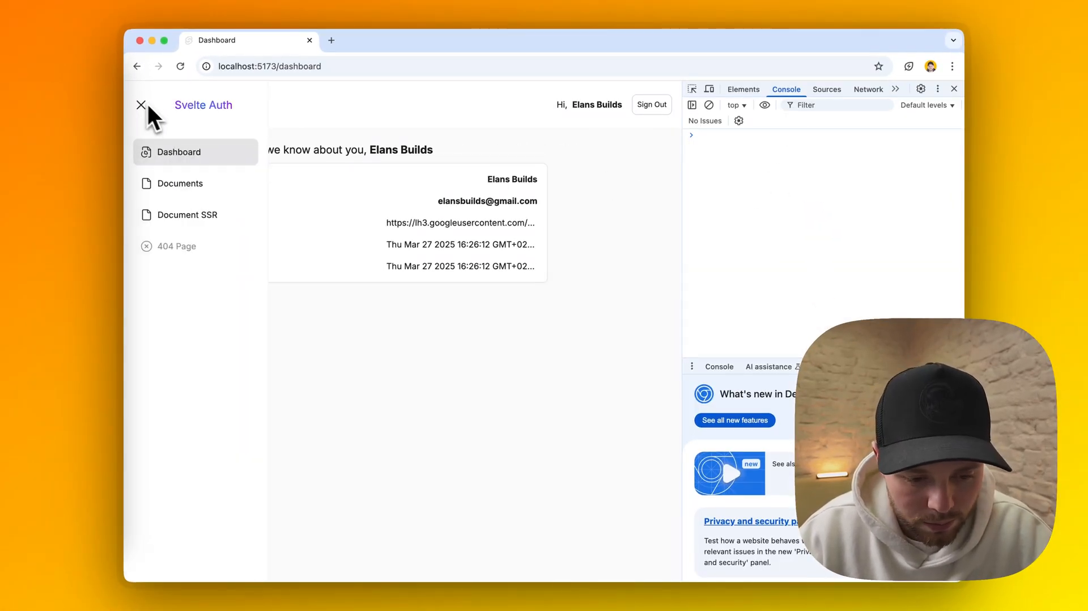
mouse_move(187, 214)
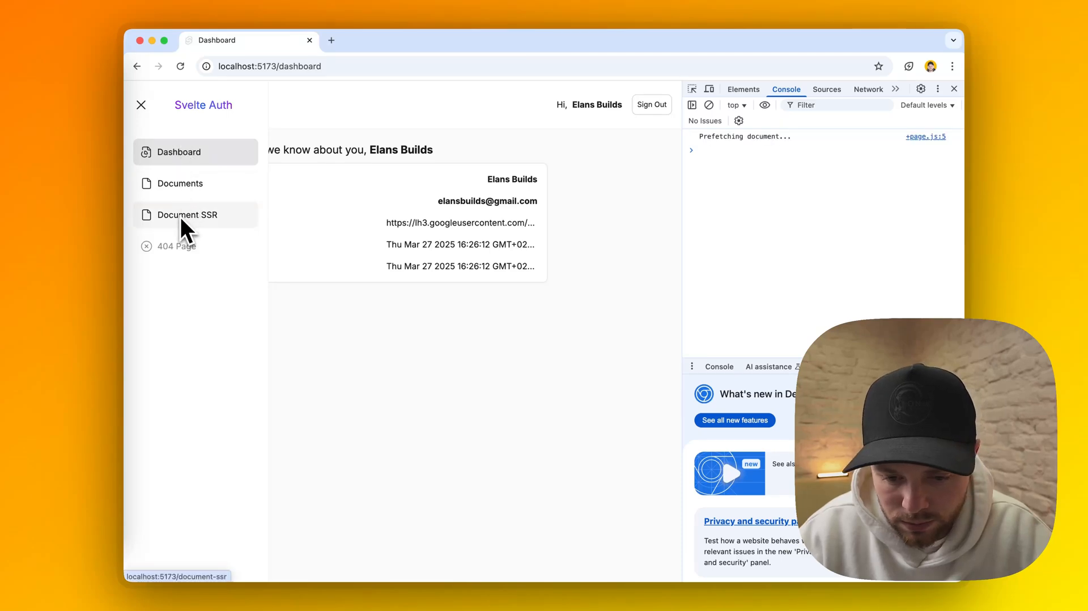
left_click(187, 214)
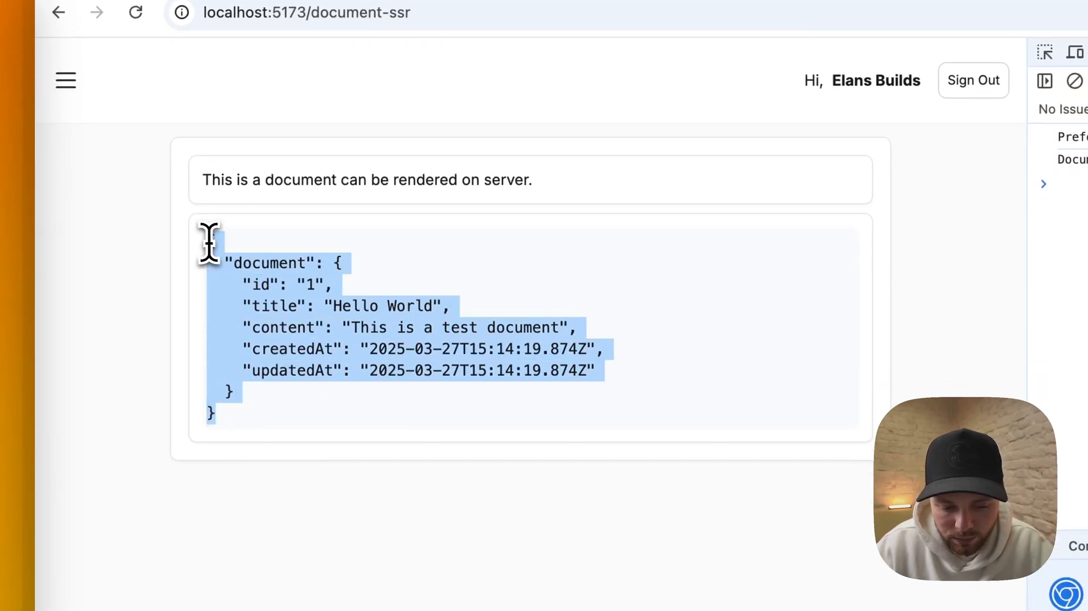
left_click(431, 438)
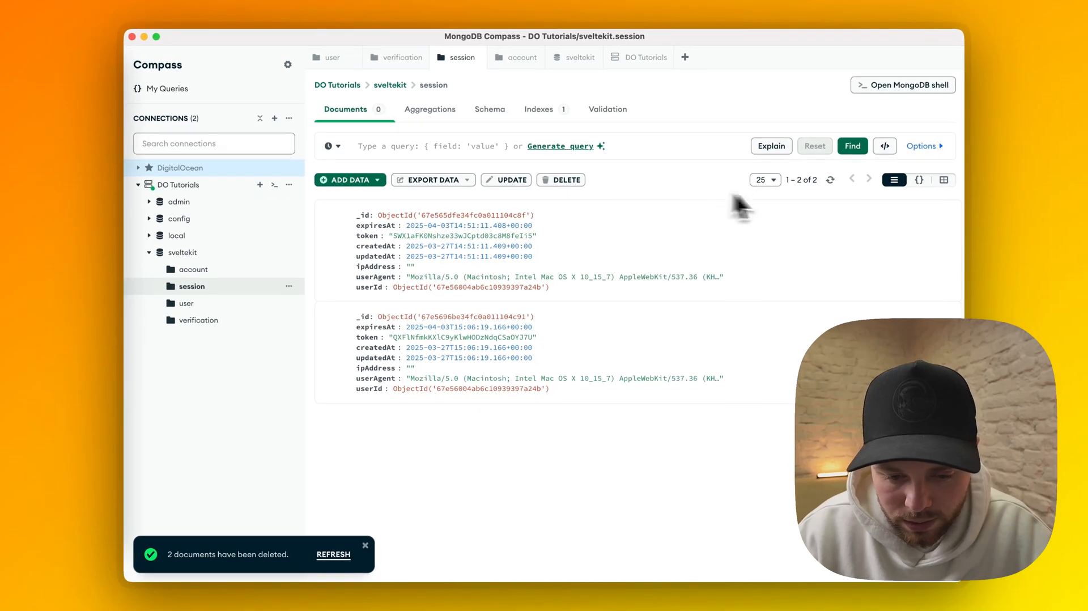
left_click(831, 180)
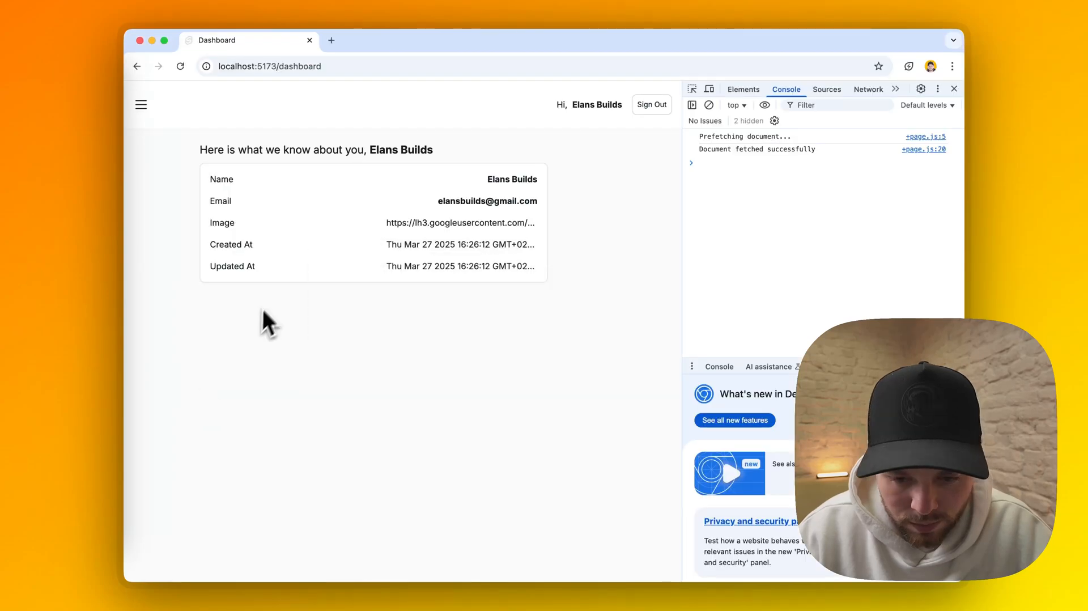
Navigate to Document SSR while signed out, triggering the 401 and redirect to /auth
left_click(141, 105)
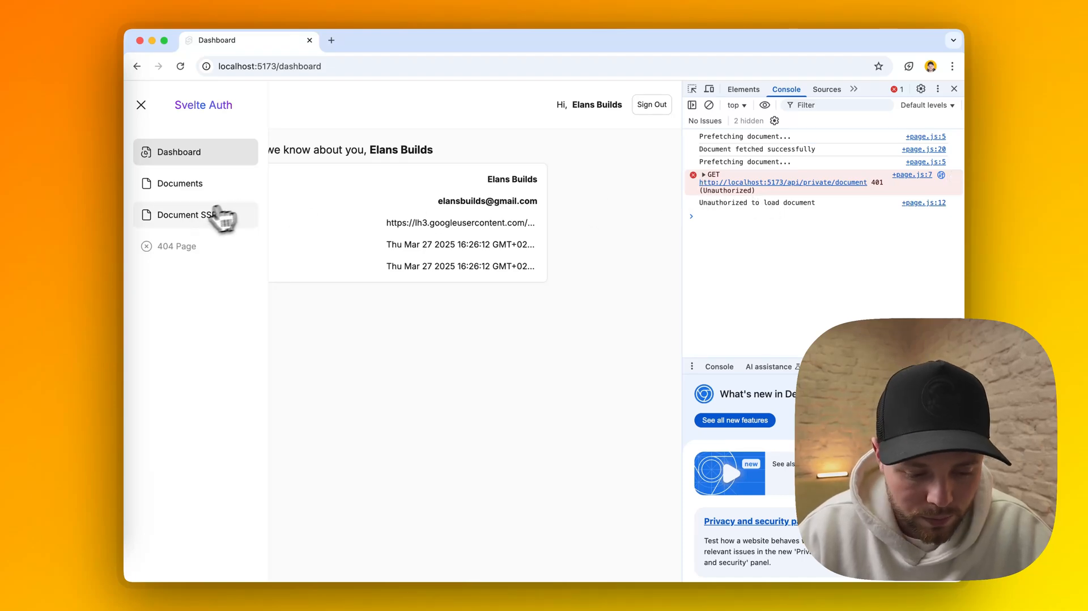
left_click(650, 105)
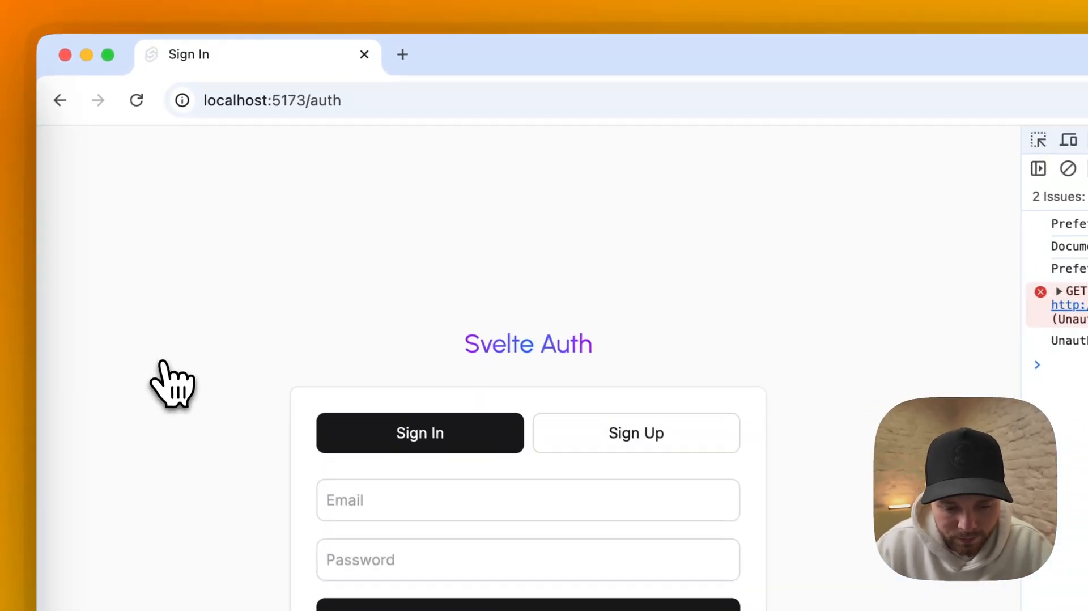